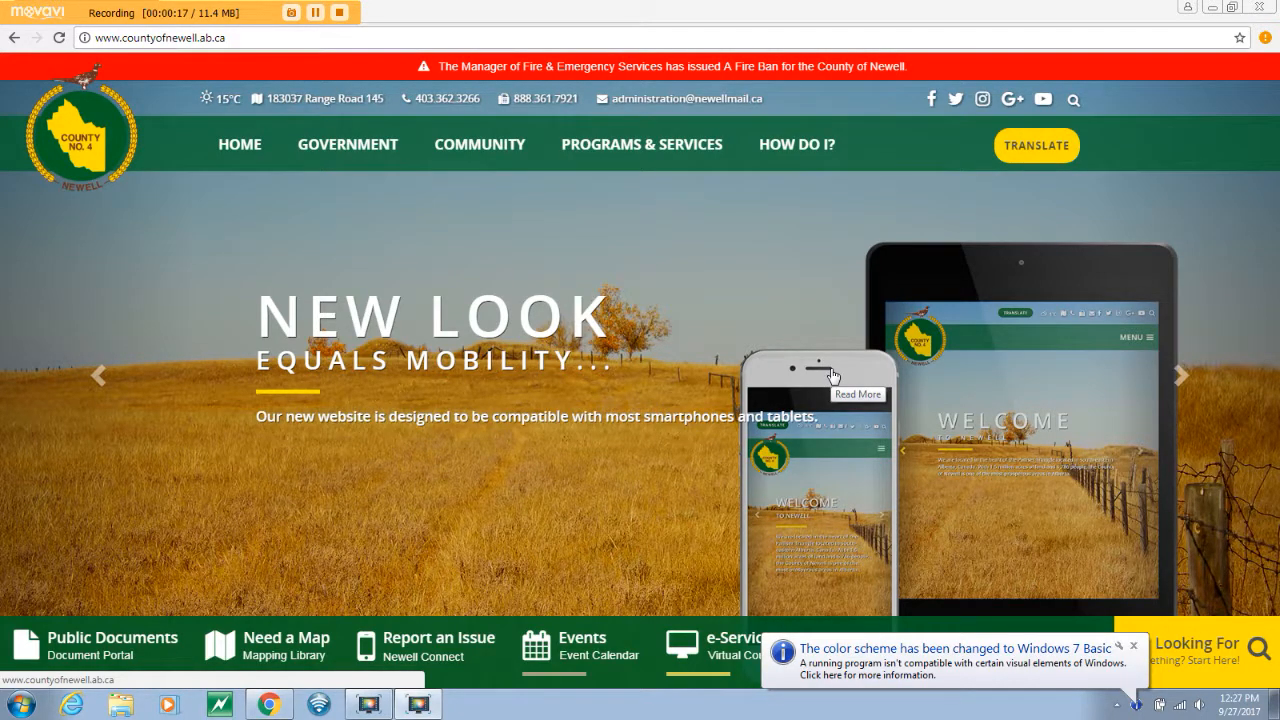
Open the Virtual County Hall online services, go to Sign in and choose 'Activate your account with us'
click(1180, 376)
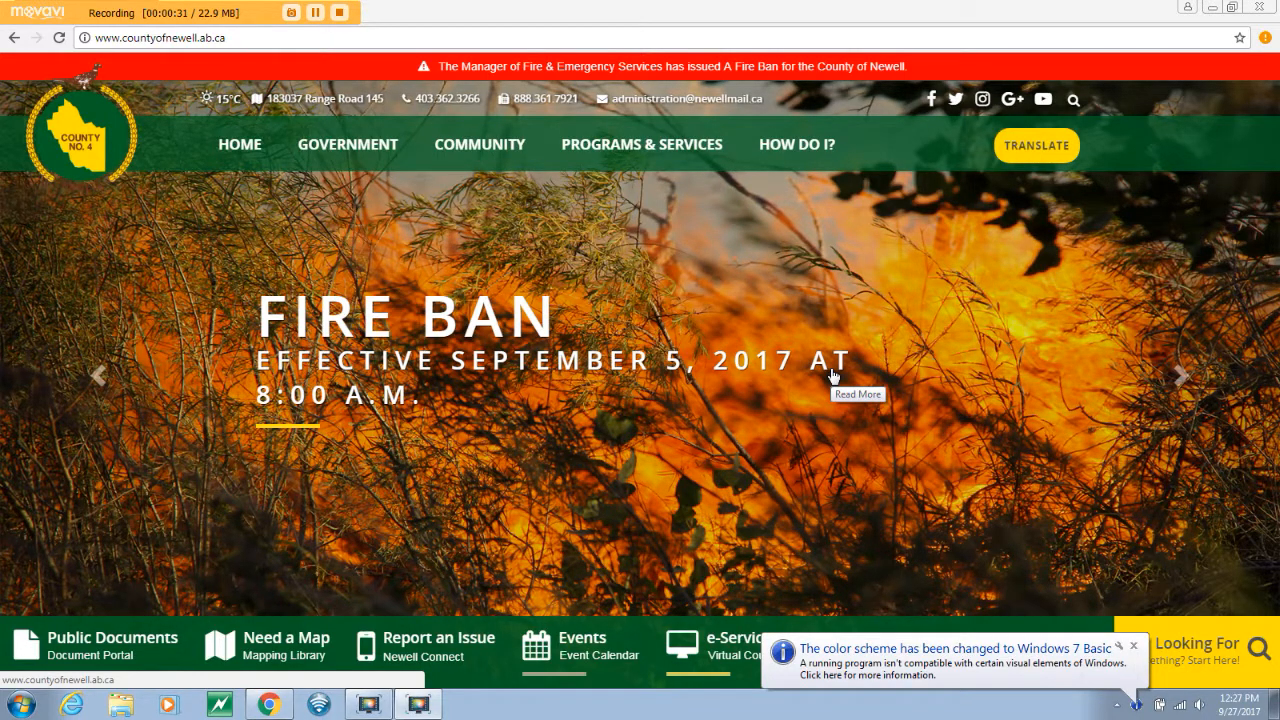
click(1180, 376)
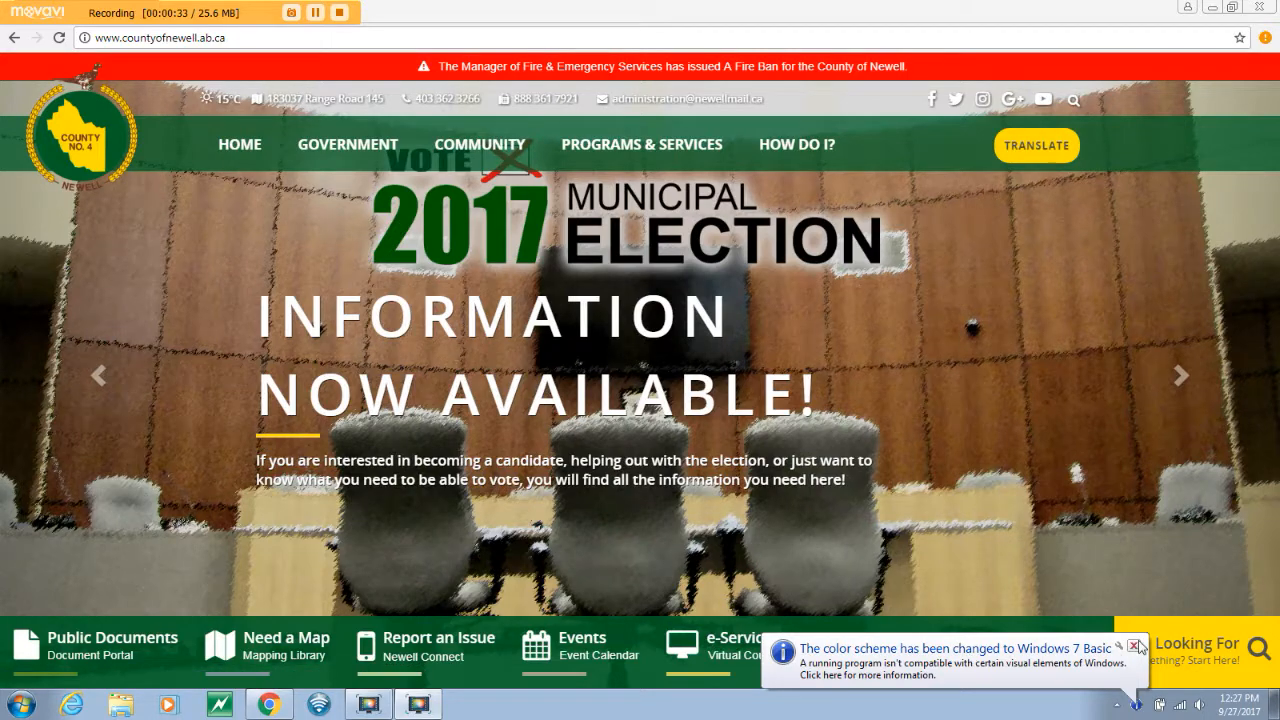
click(1132, 644)
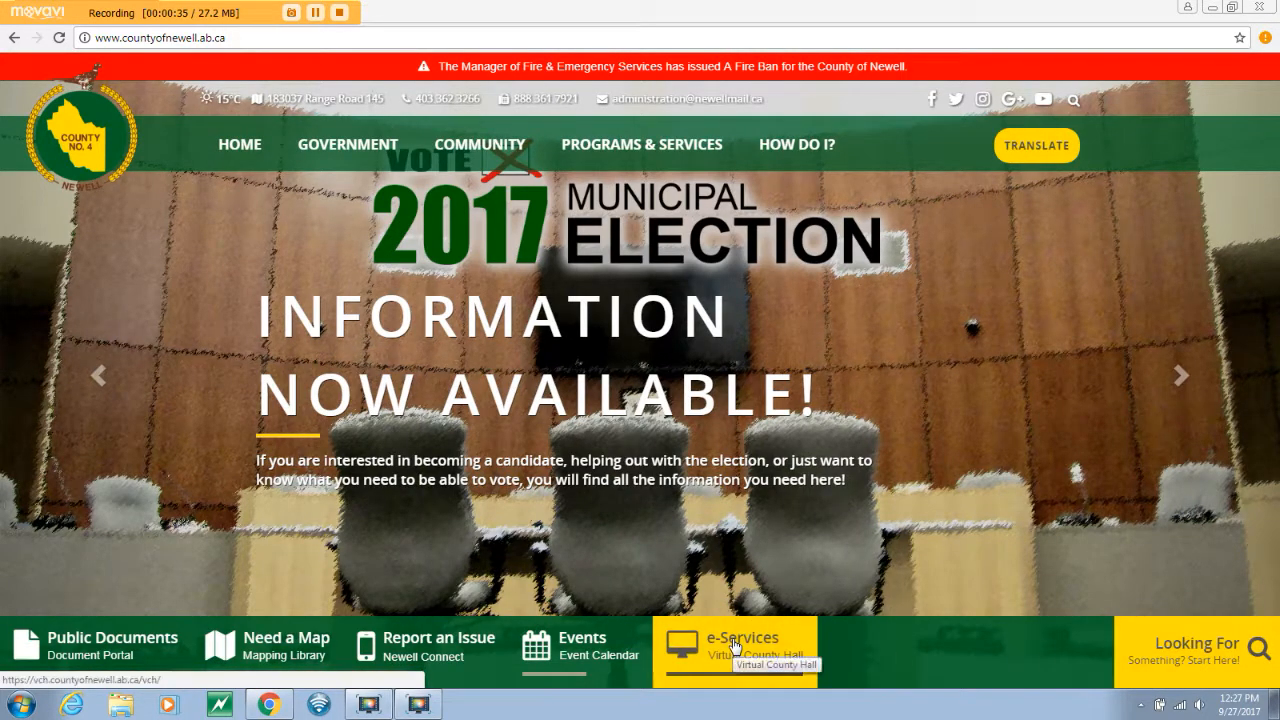
click(736, 644)
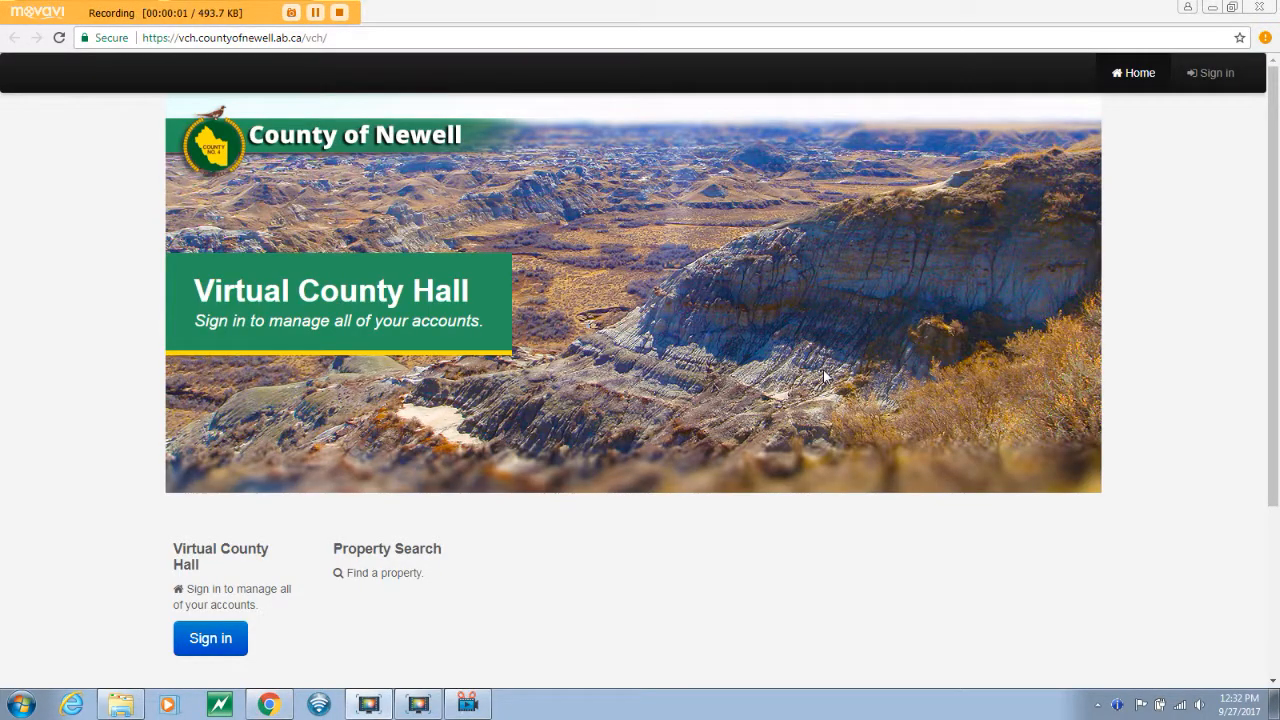
mouse_move(382, 520)
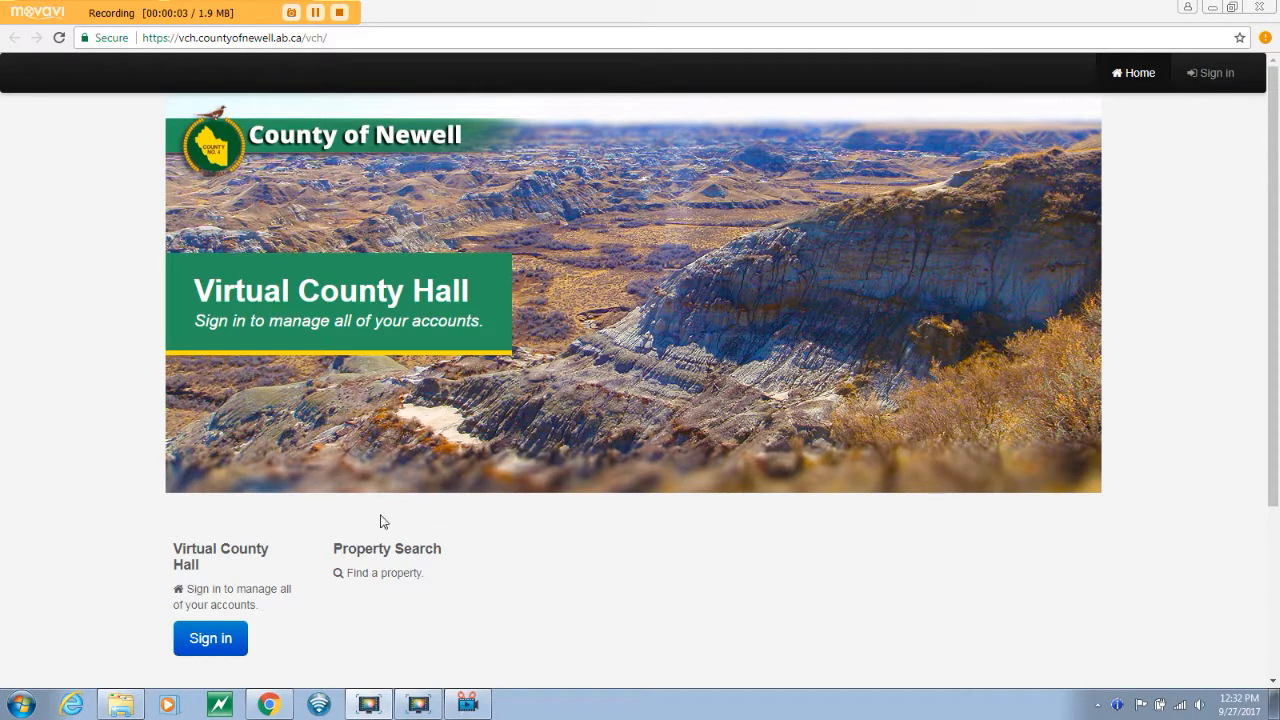
click(210, 638)
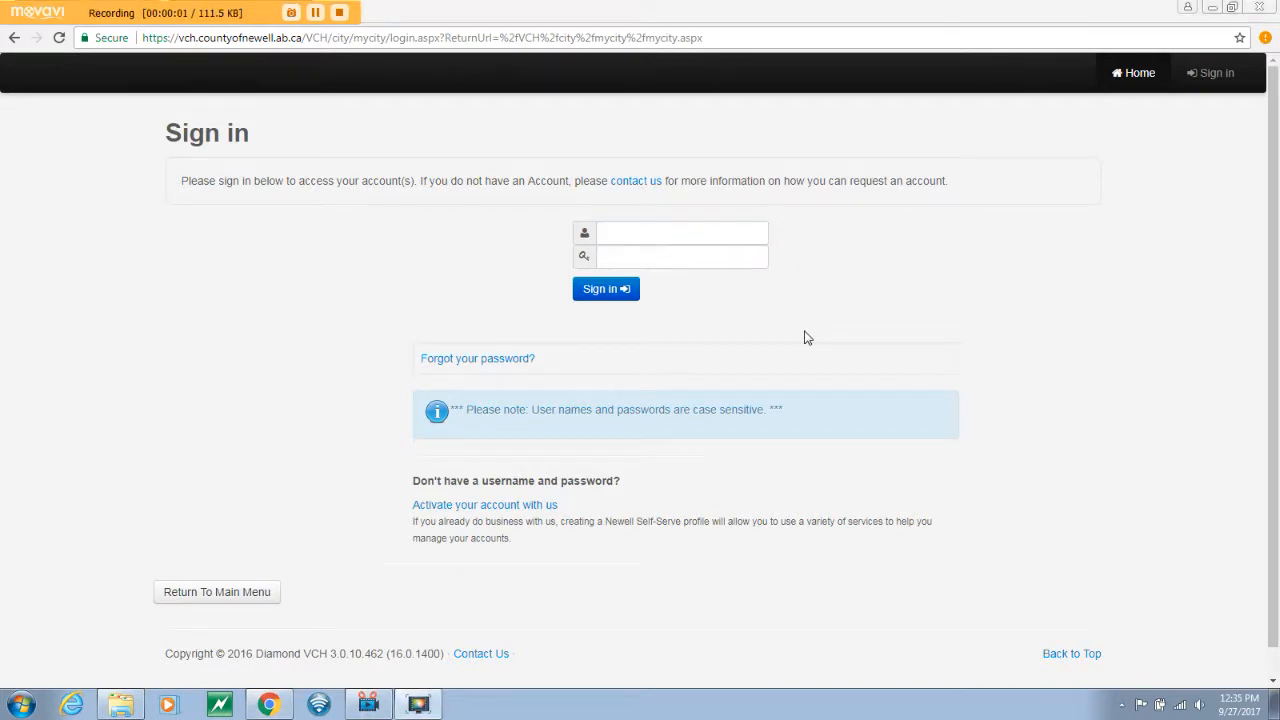
mouse_move(580, 484)
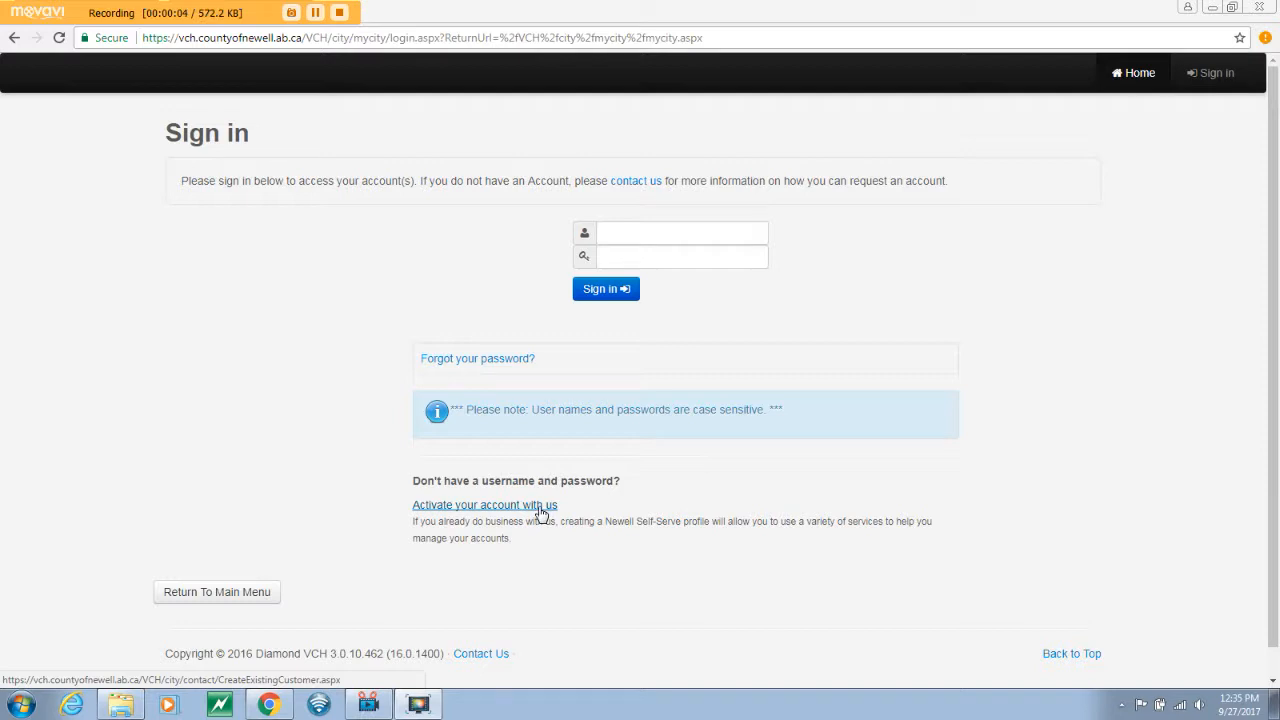
click(484, 504)
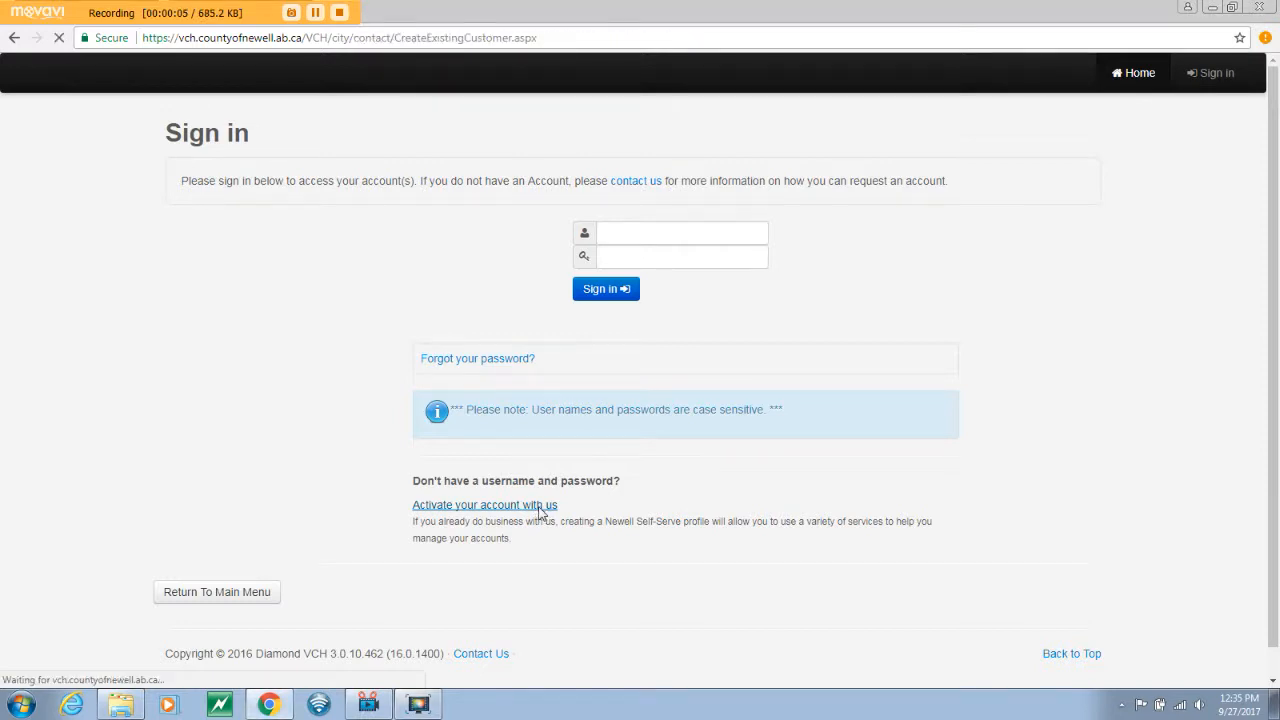
Enter the user name COUNTYOFNEWELL with the password on the Log On Information tab
click(484, 504)
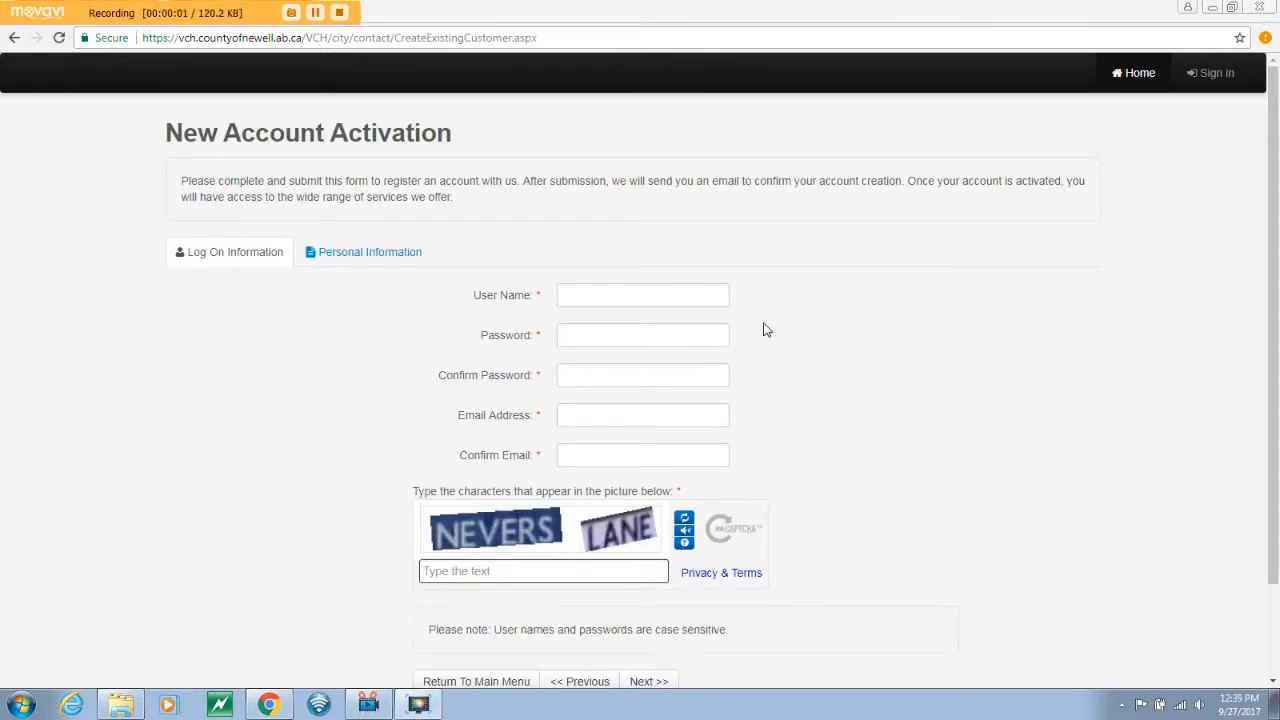
click(642, 294)
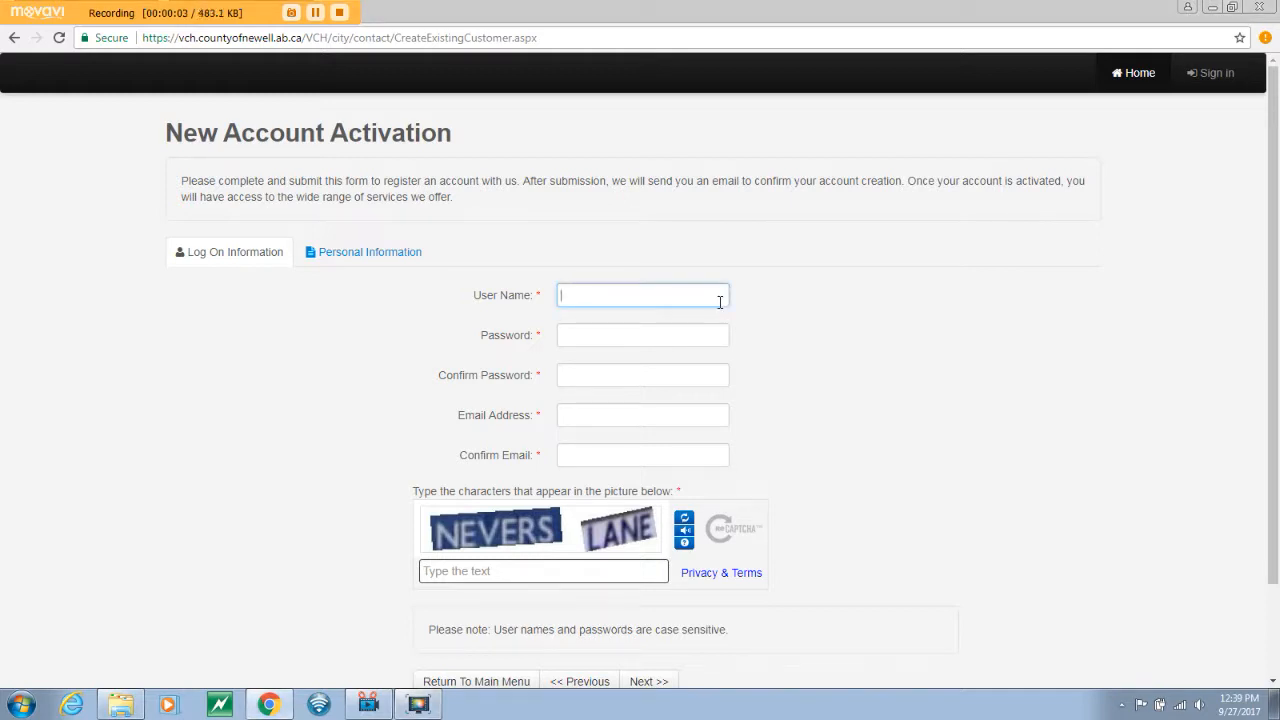
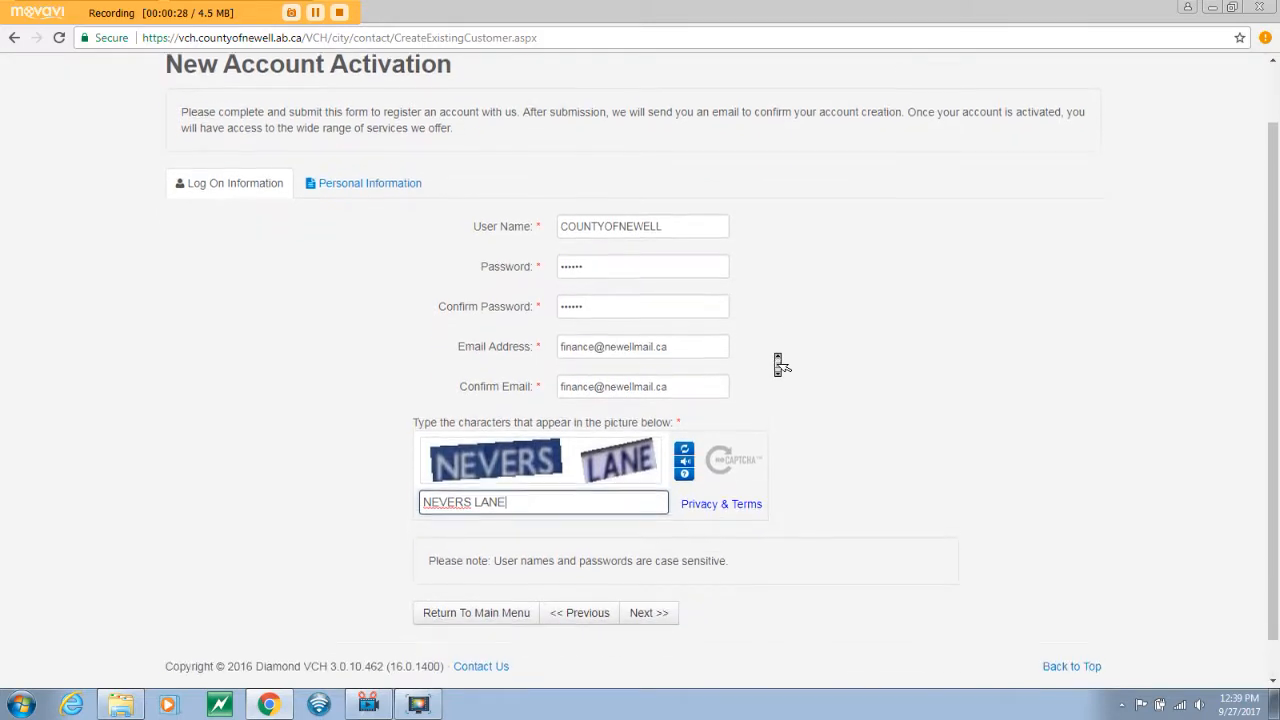
scroll(down, 3)
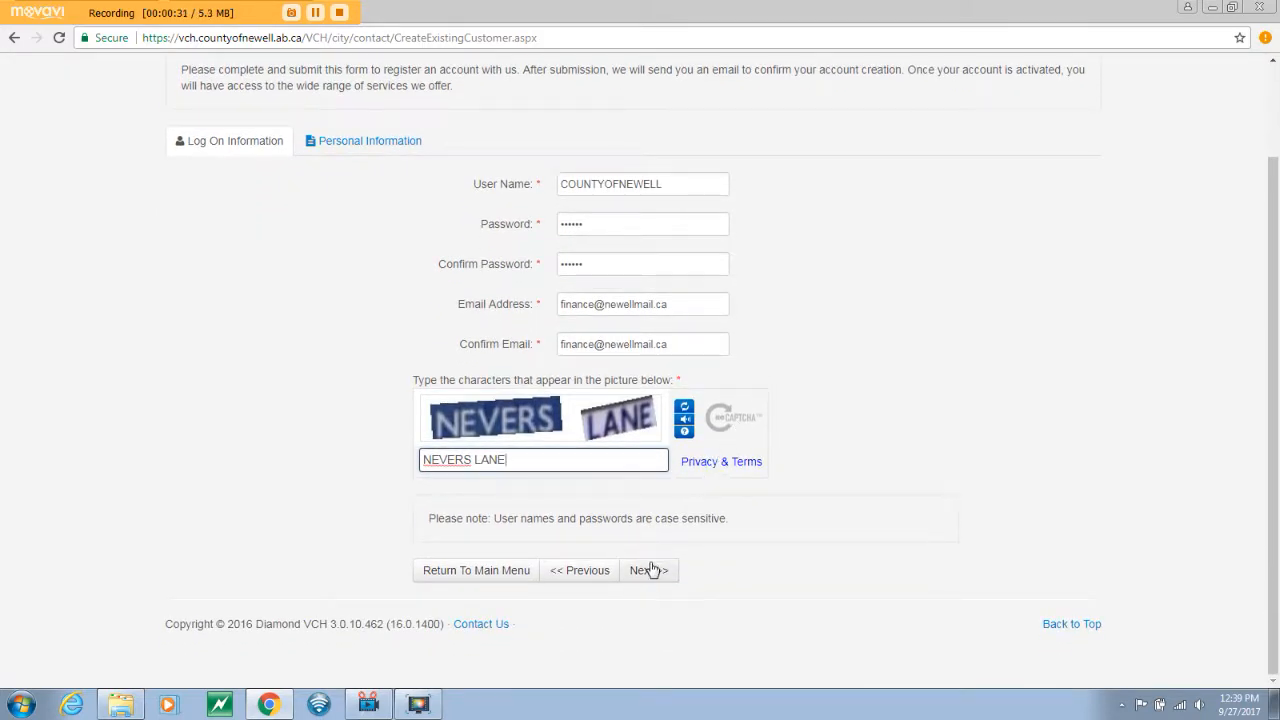
click(648, 570)
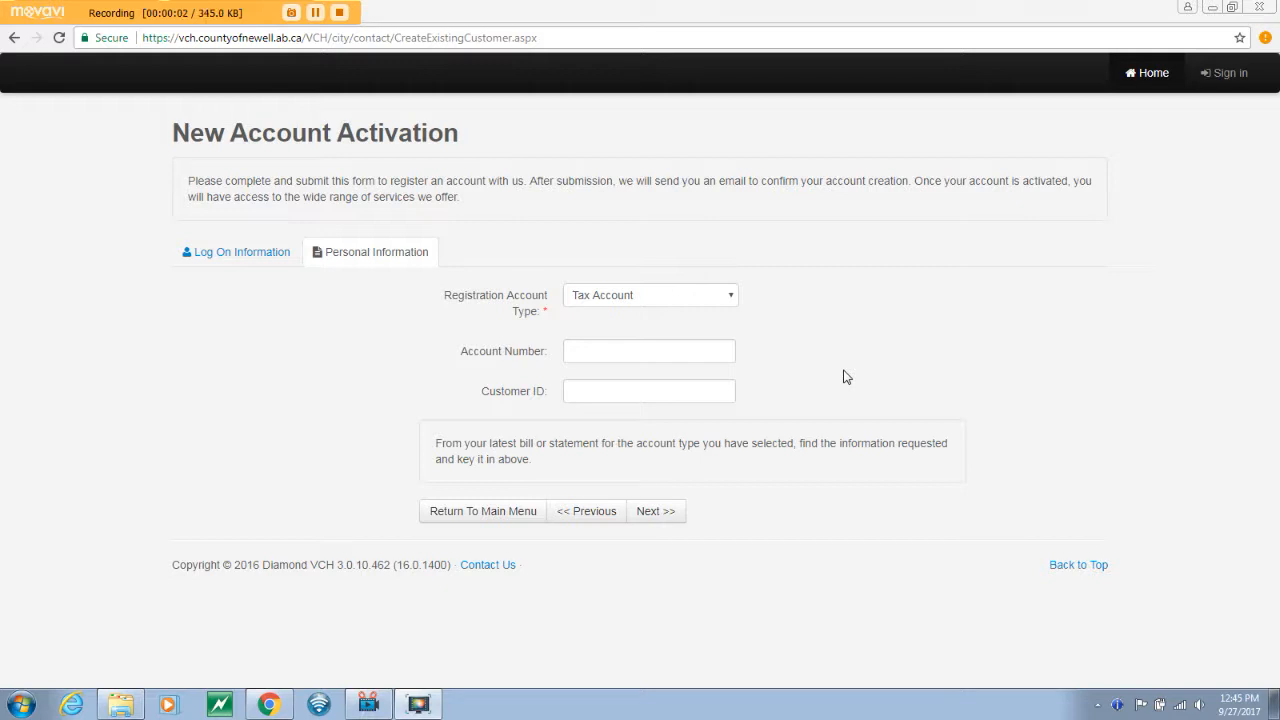
mouse_move(826, 368)
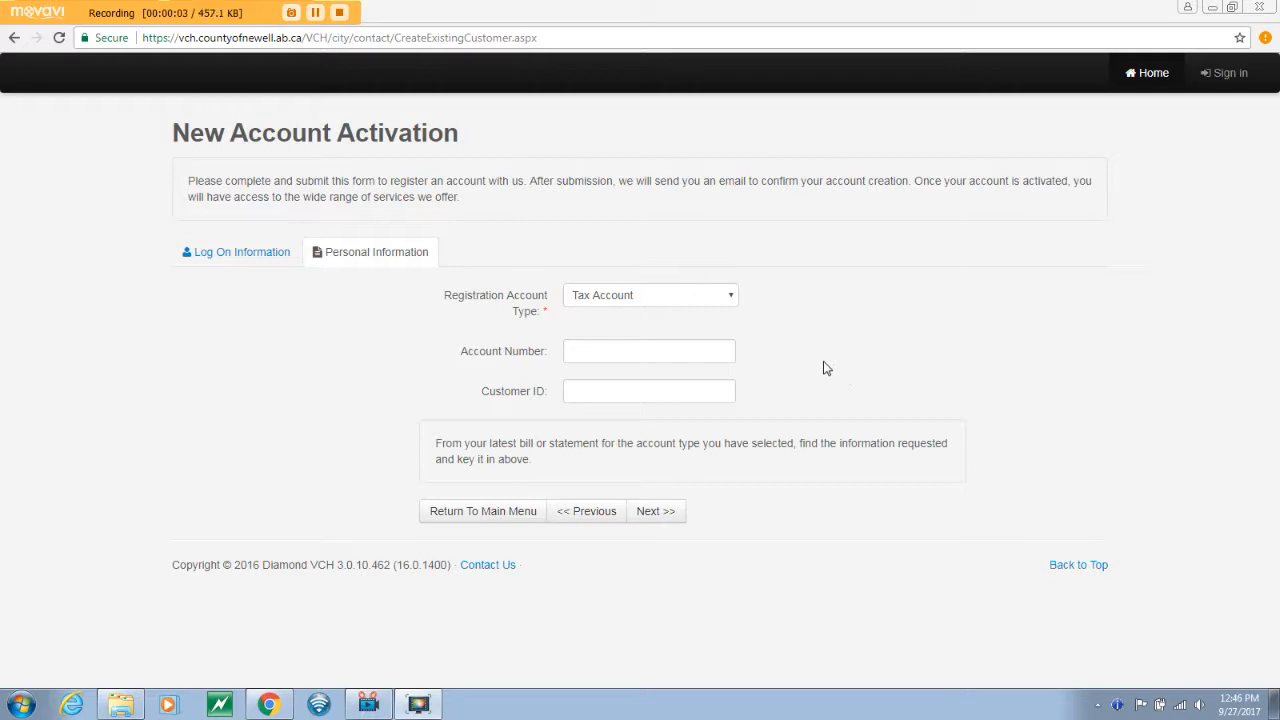
mouse_move(708, 344)
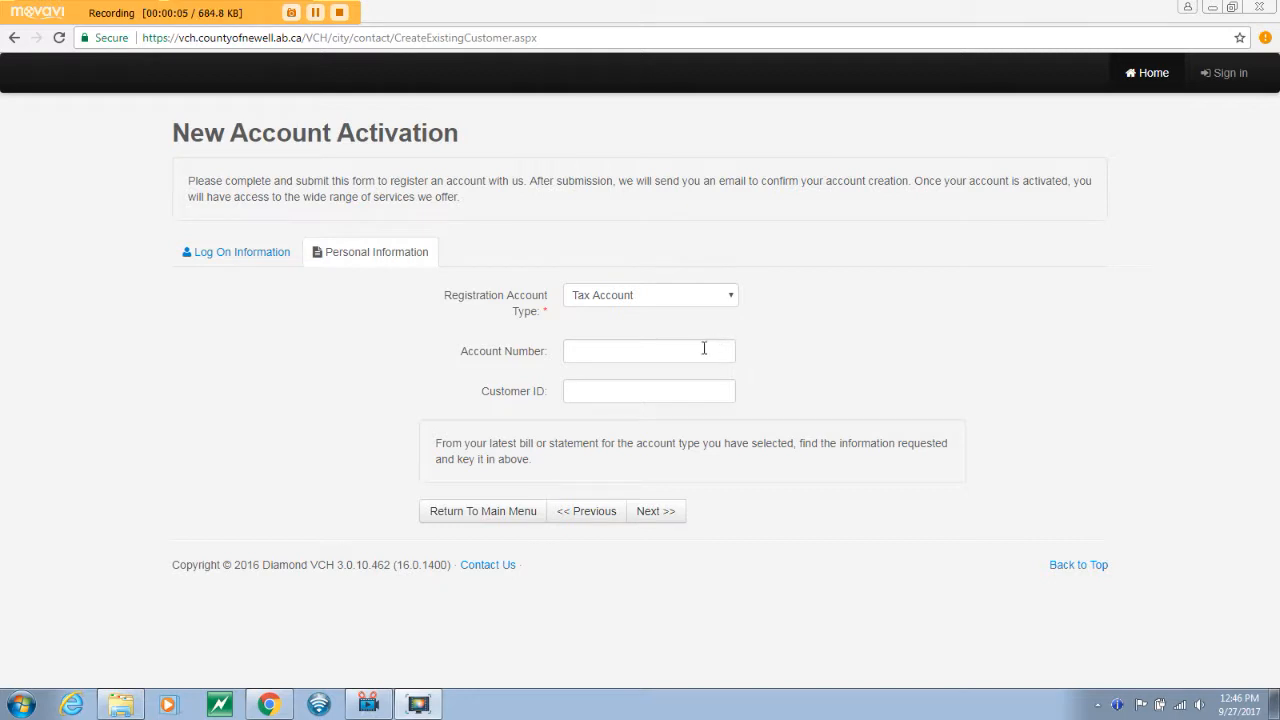
click(648, 350)
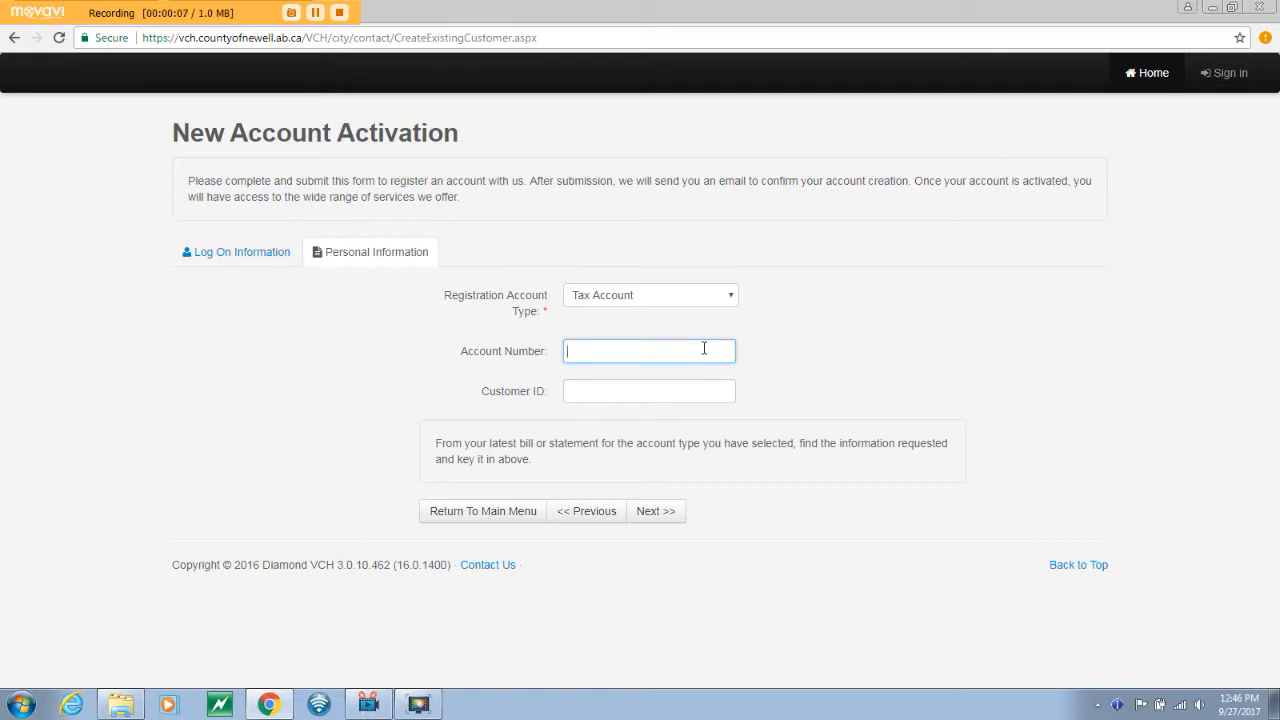
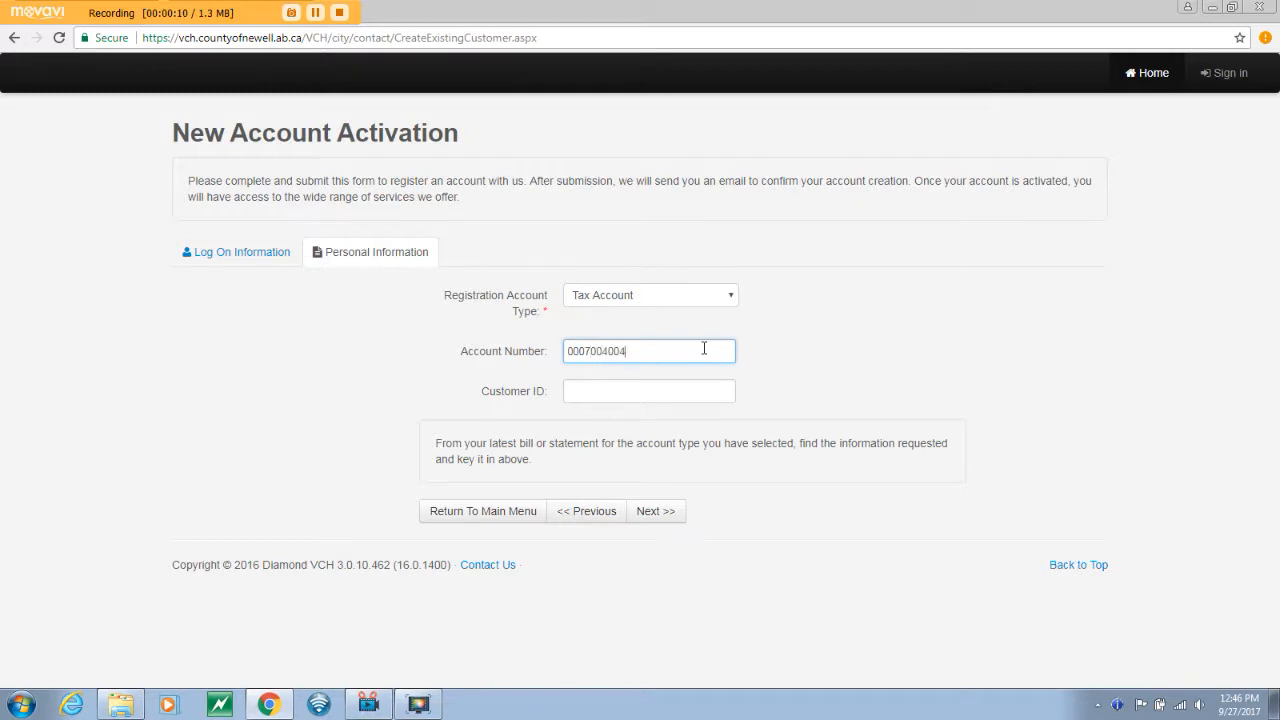
Enter the customer ID coun003
click(648, 390)
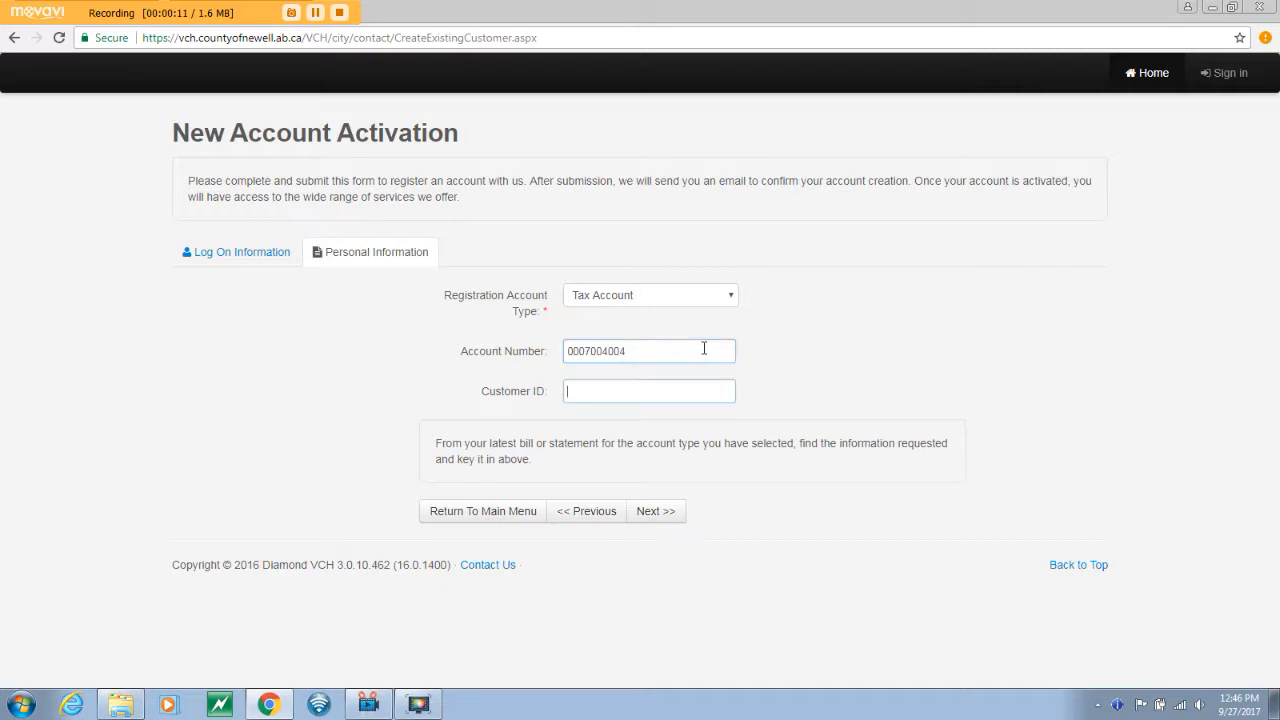
text(c)
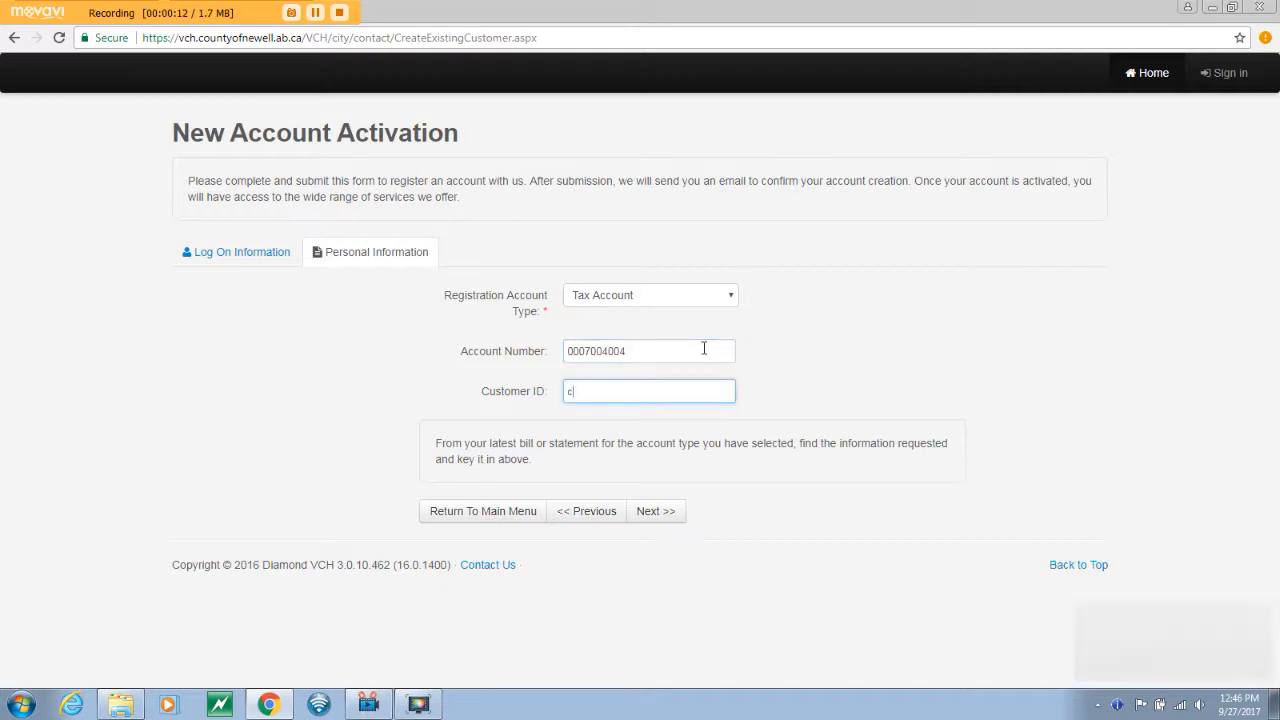
text(oun)
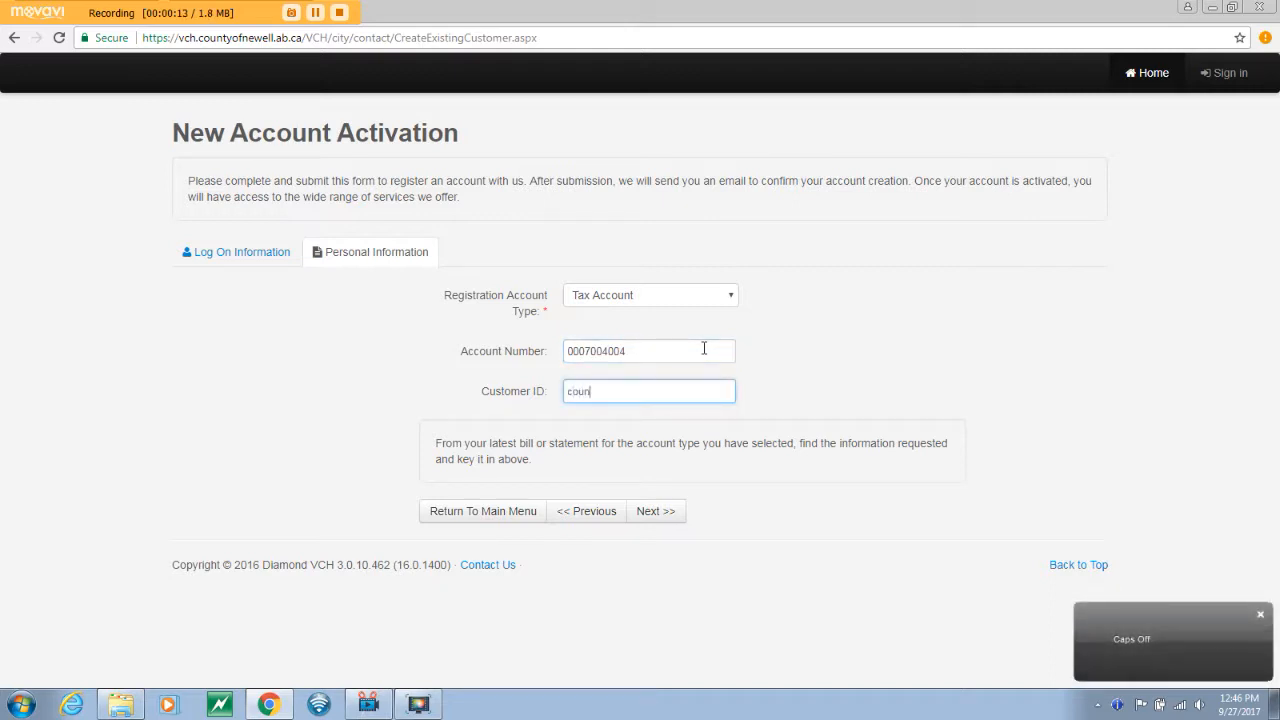
text(00)
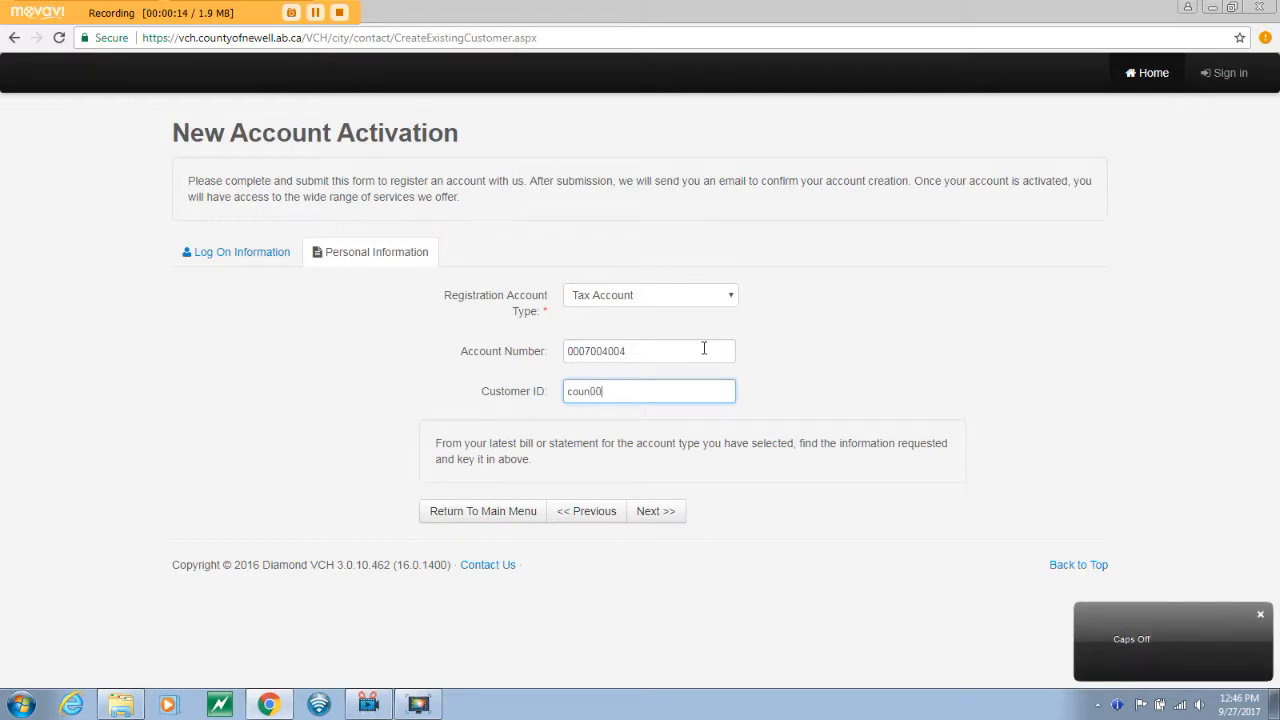
text(3)
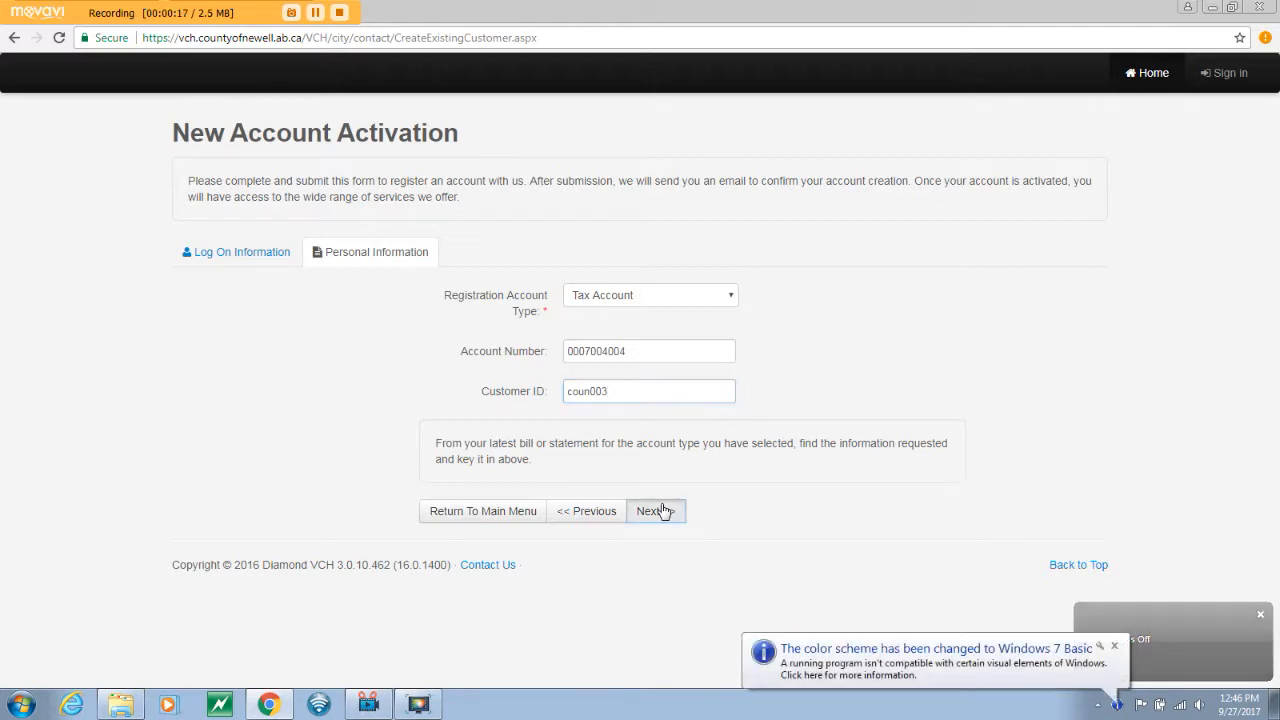
Submit the activation form with Next and switch to Outlook for the activation email
click(656, 512)
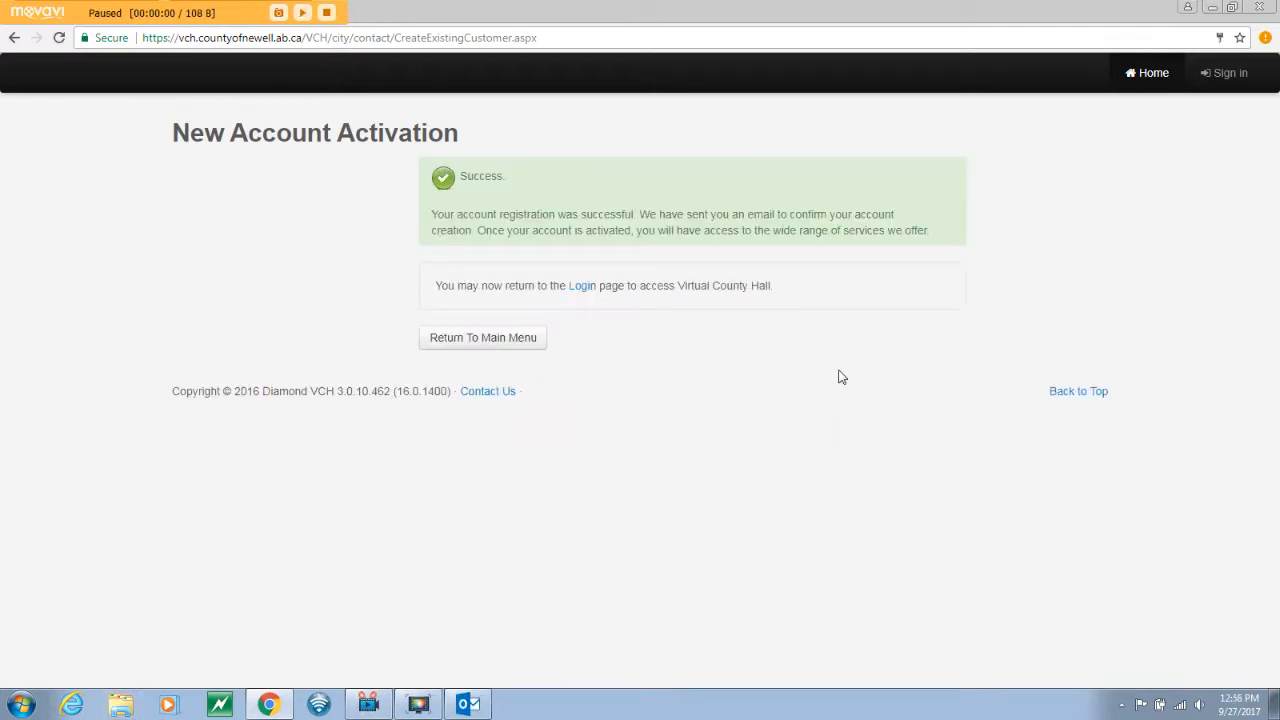
click(302, 12)
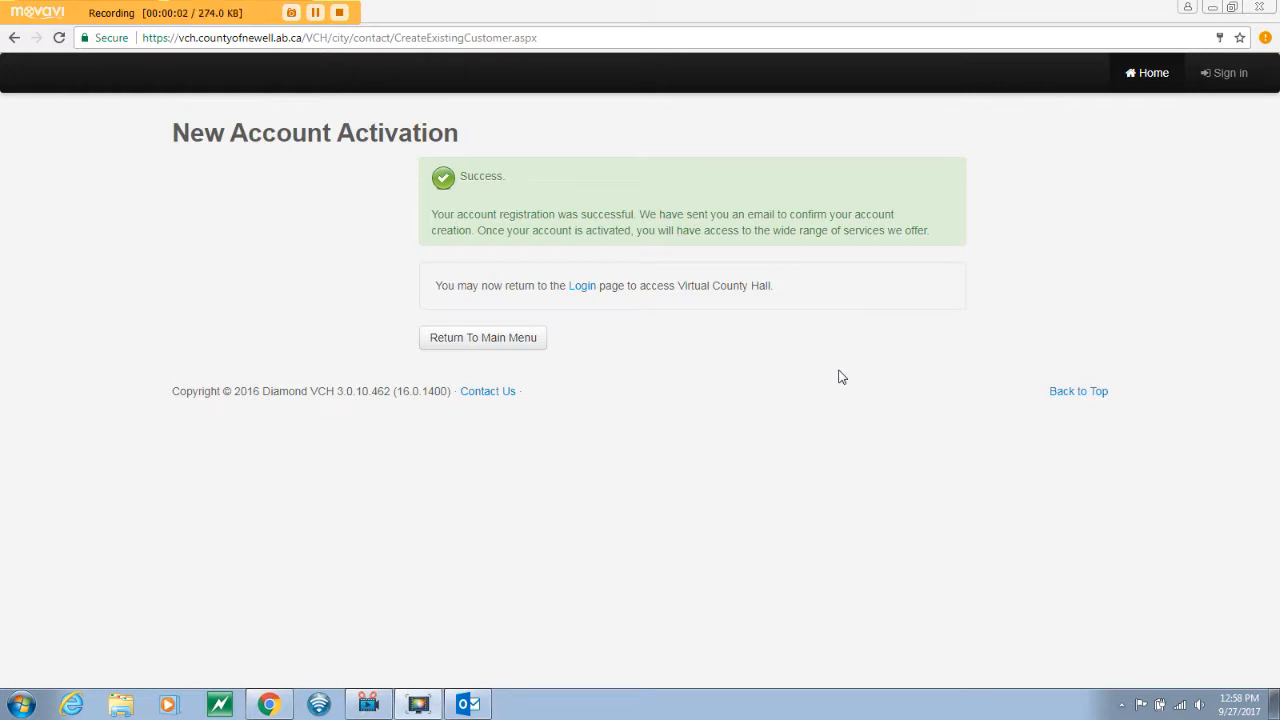
mouse_move(704, 486)
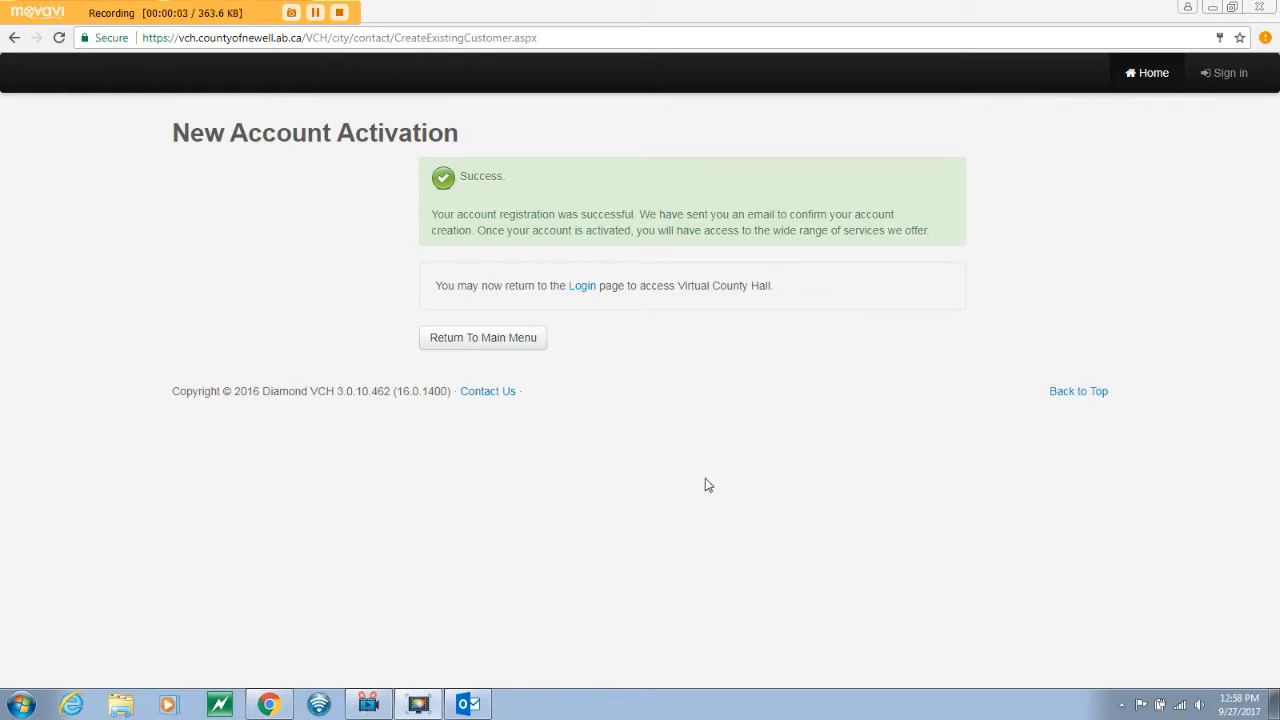
mouse_move(468, 704)
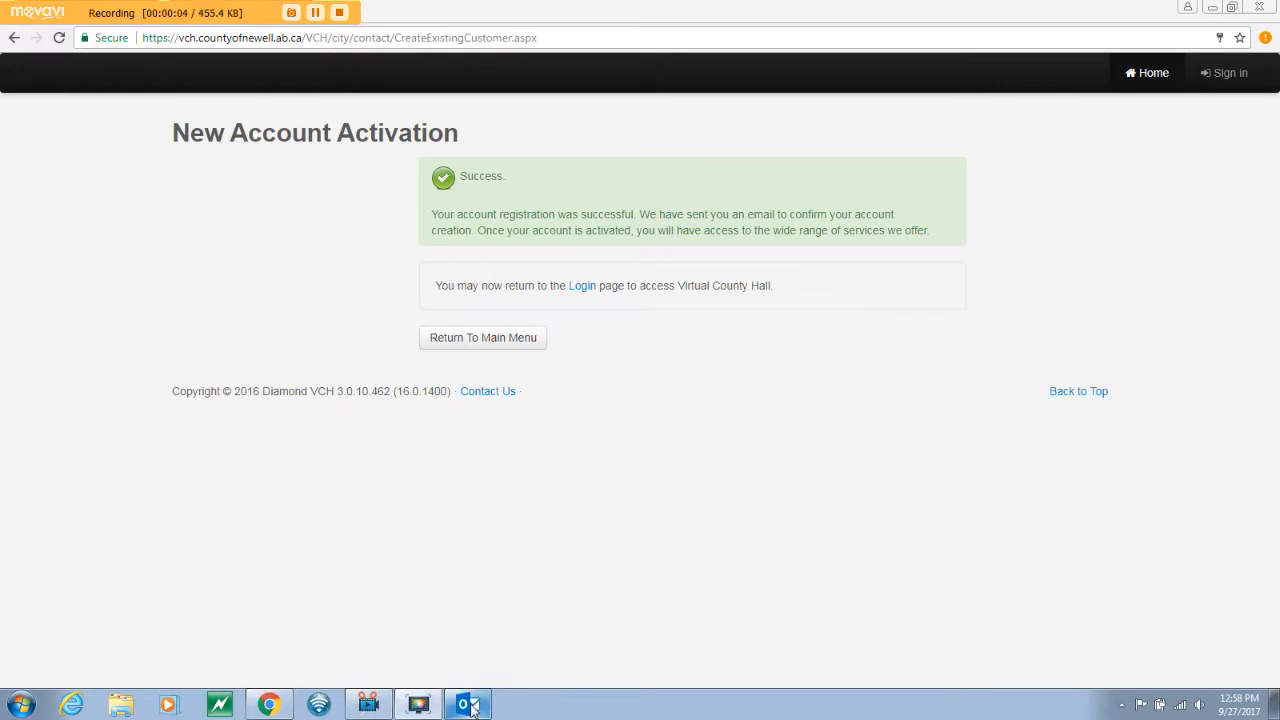
click(468, 704)
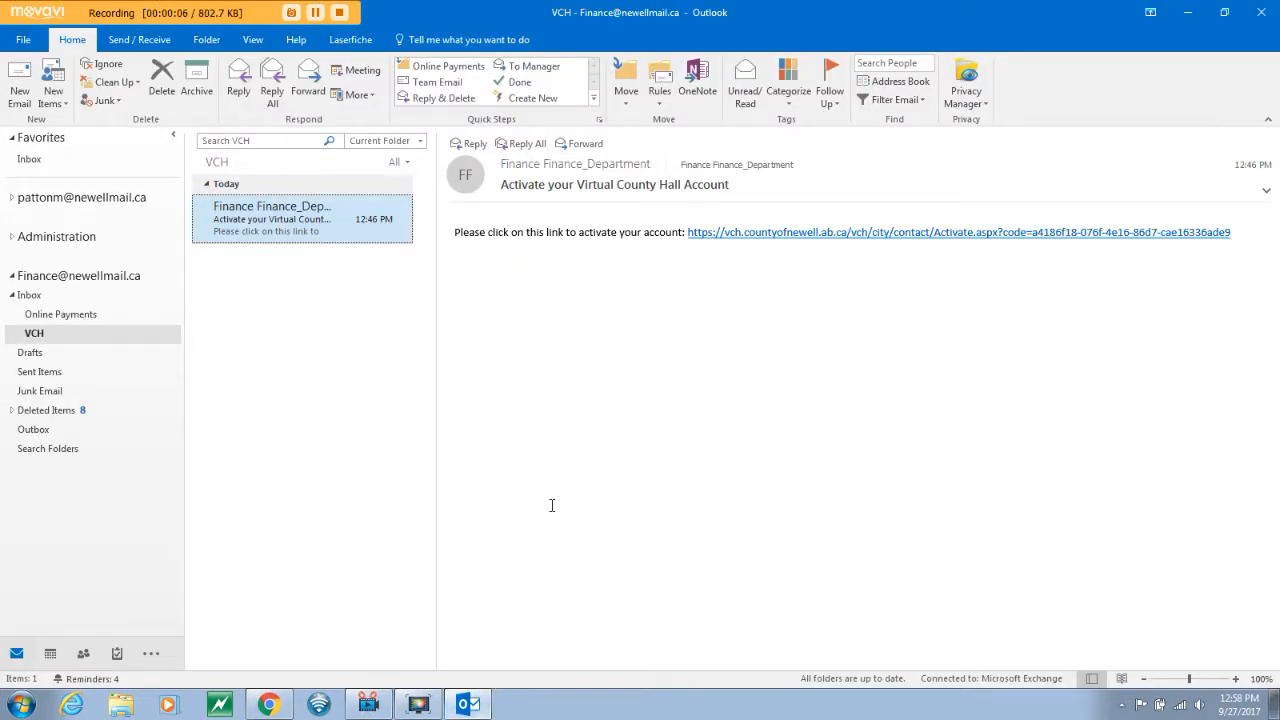
mouse_move(770, 264)
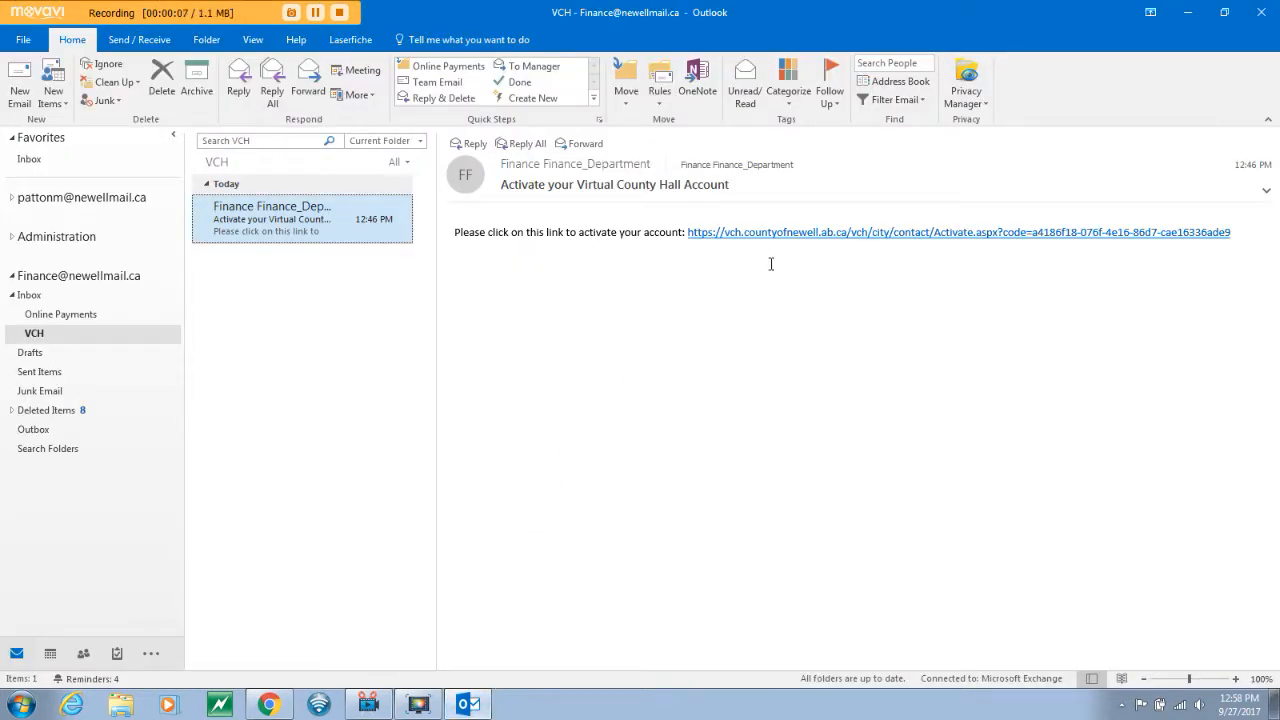
mouse_move(784, 240)
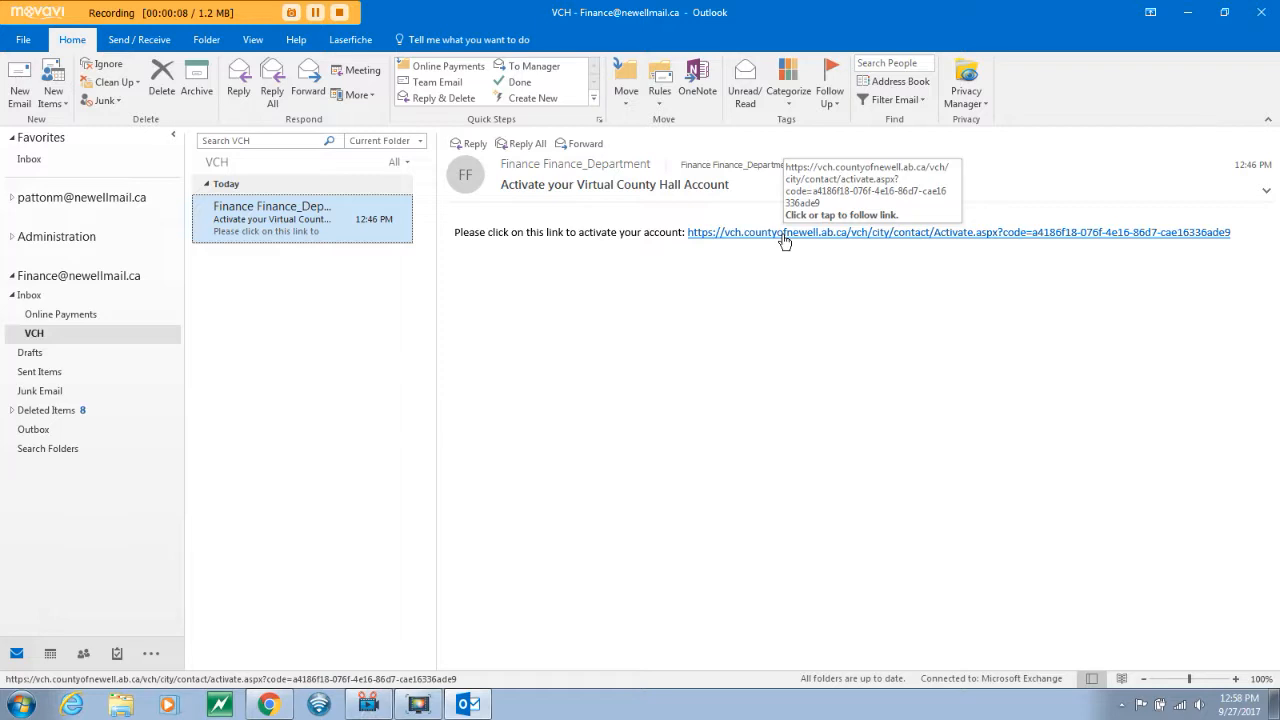
Follow the activation link in the 'Activate your Virtual County Hall Account' email
click(958, 232)
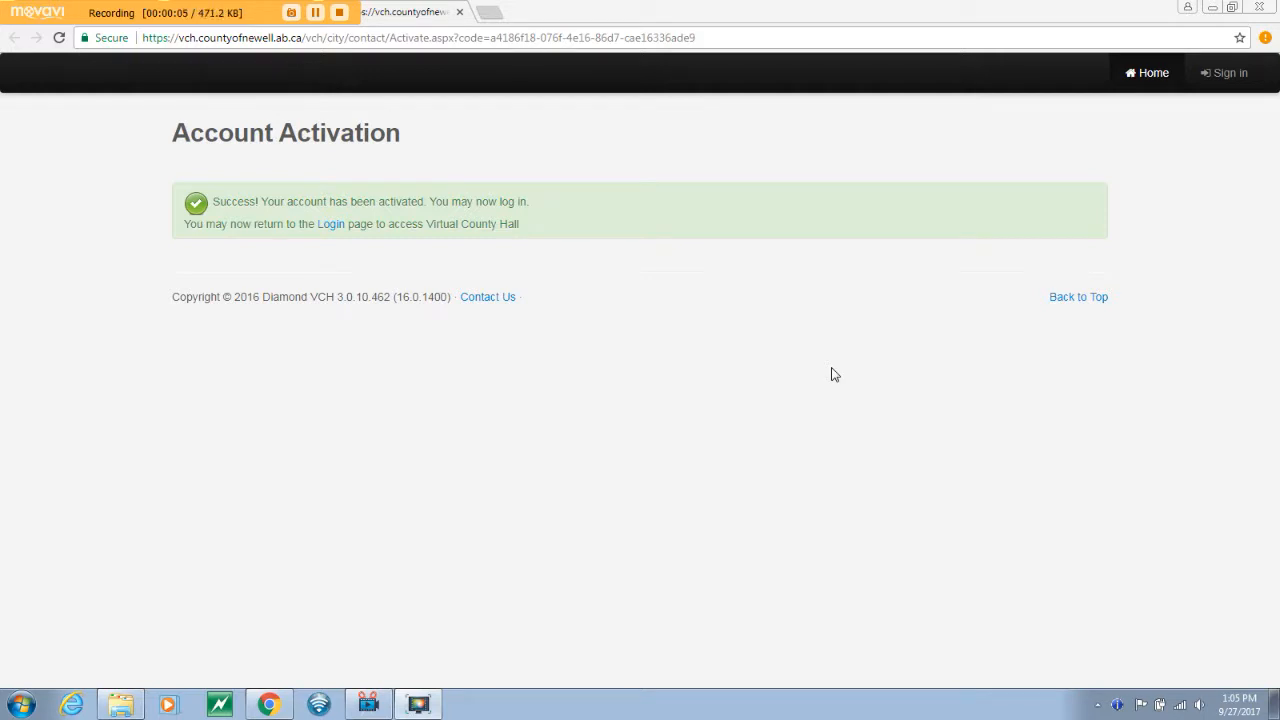
mouse_move(330, 224)
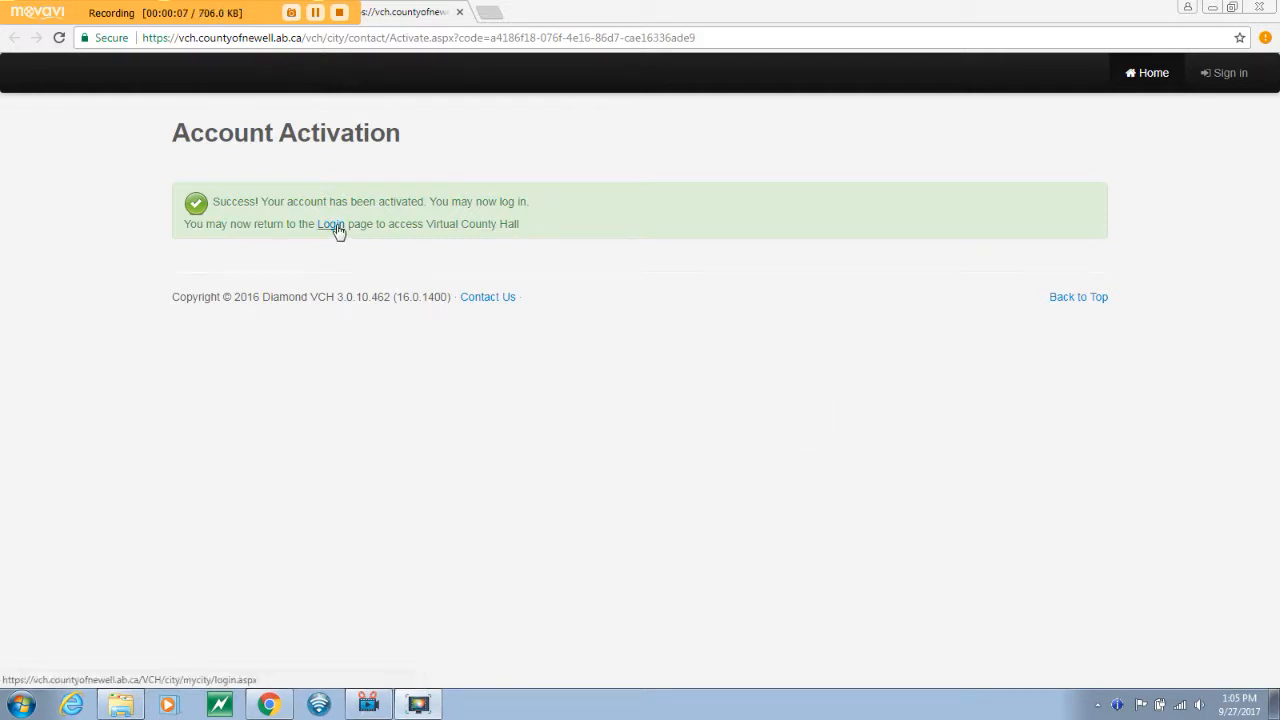
Sign in from the Login link as COUNTYOFNEWELL with the password
click(330, 224)
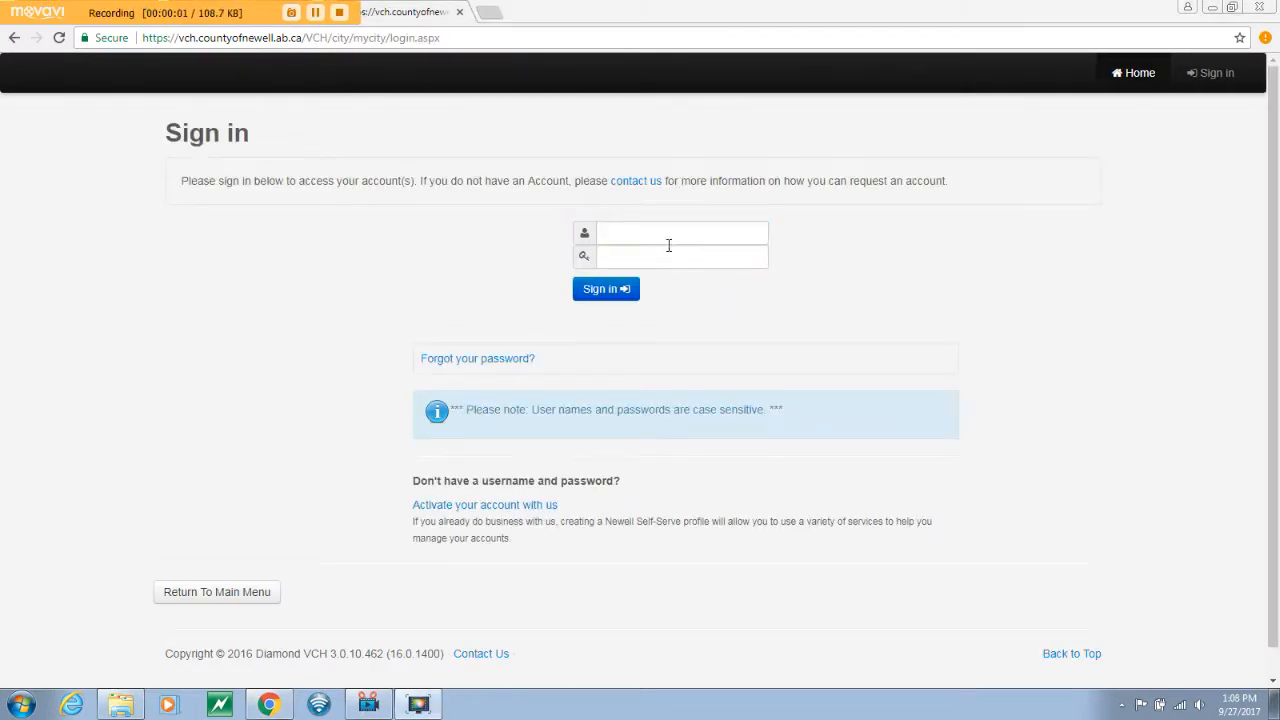
text(c)
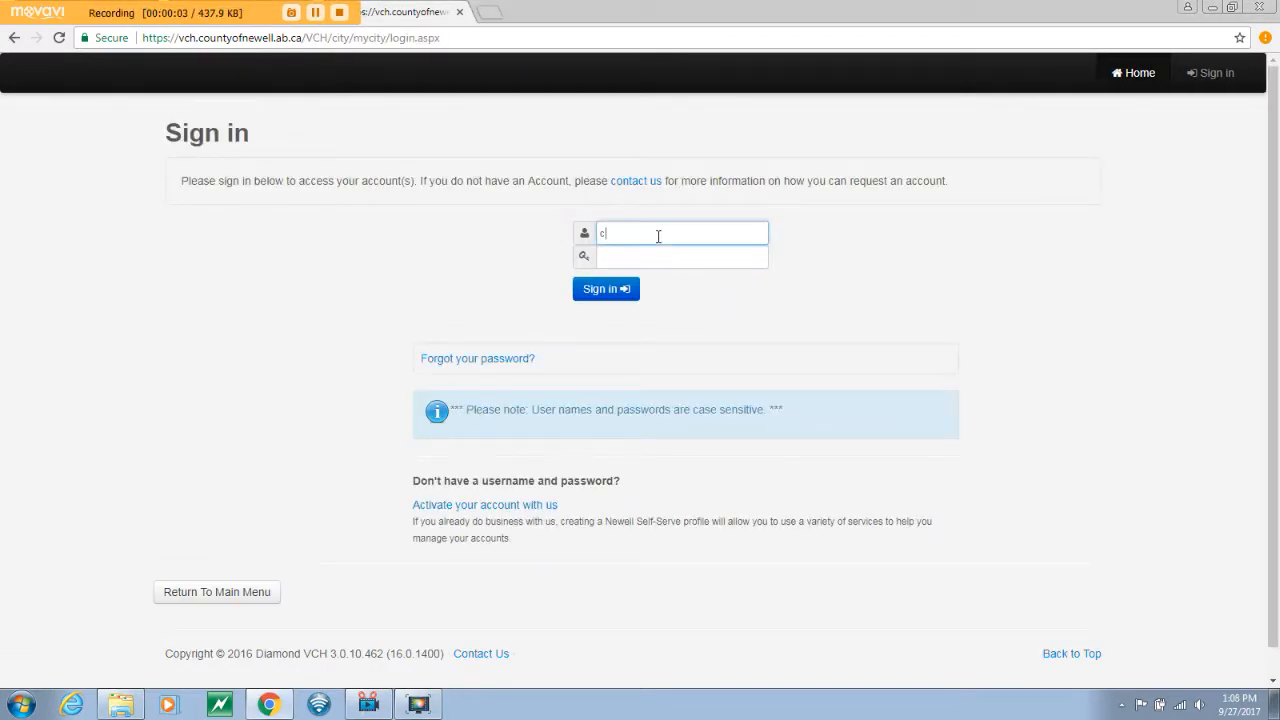
text(OUNTY)
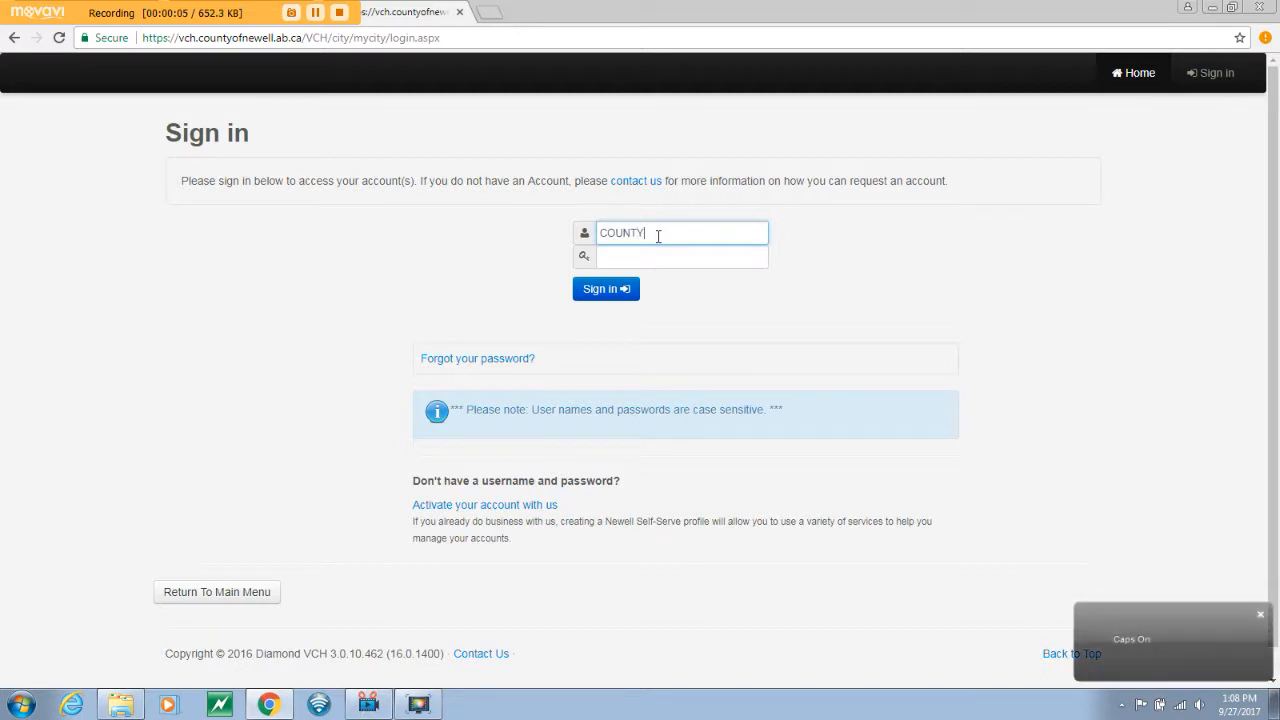
text(OFNEWELL)
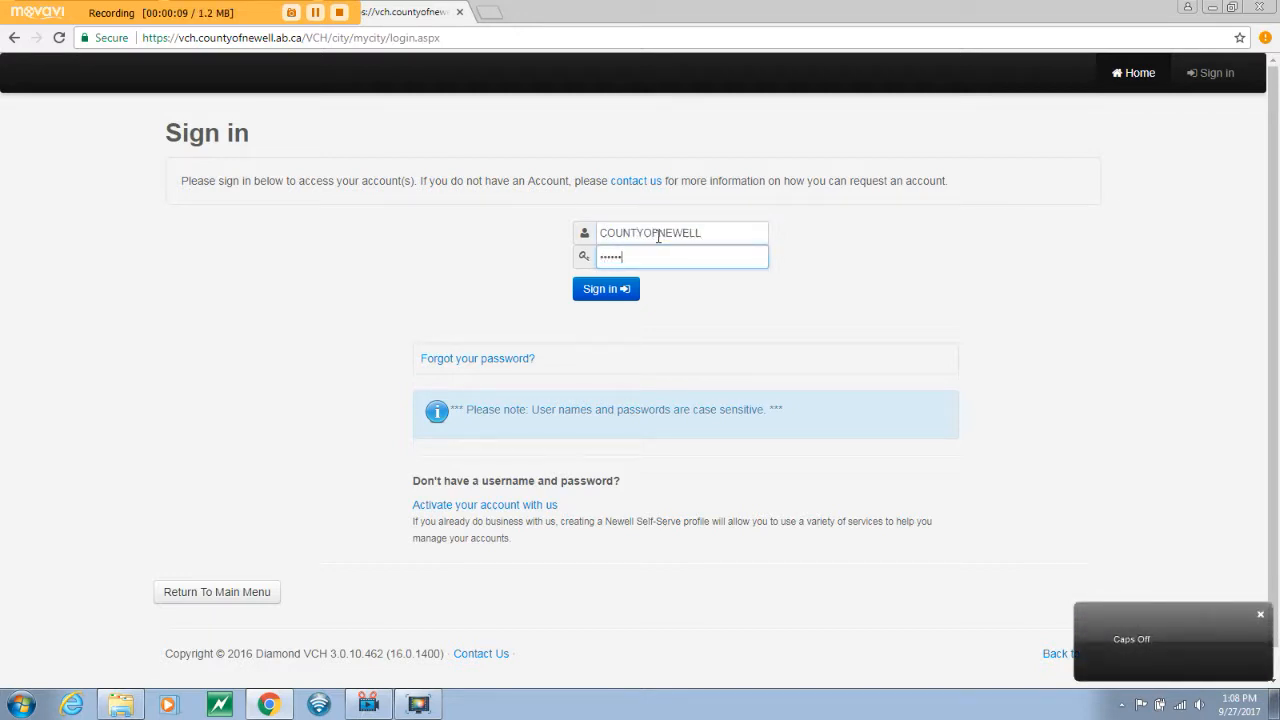
click(604, 288)
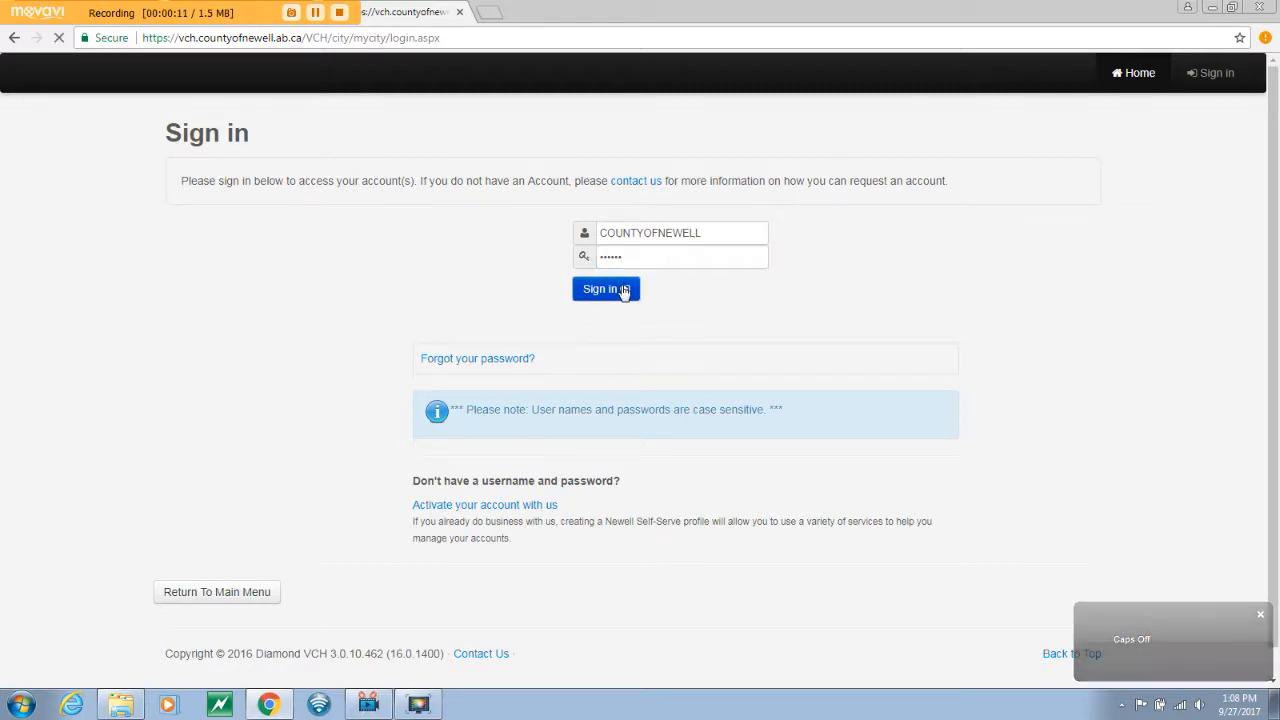
click(604, 288)
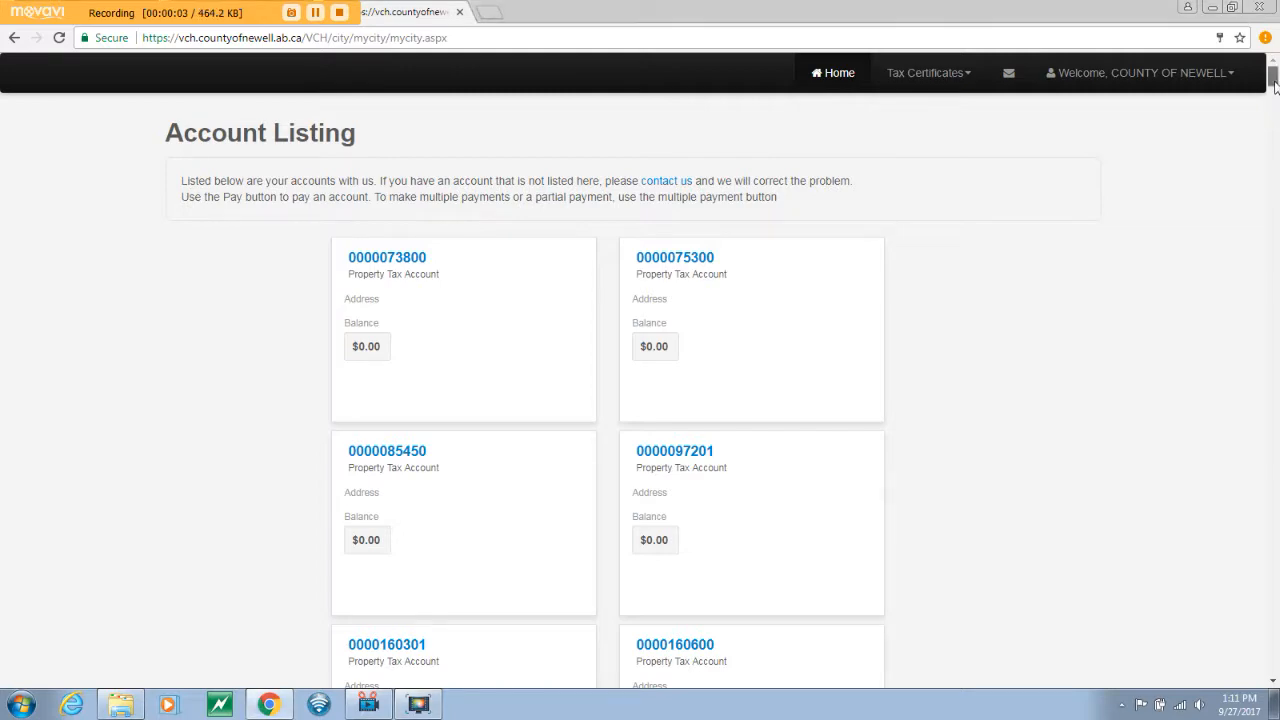
scroll(down, 3)
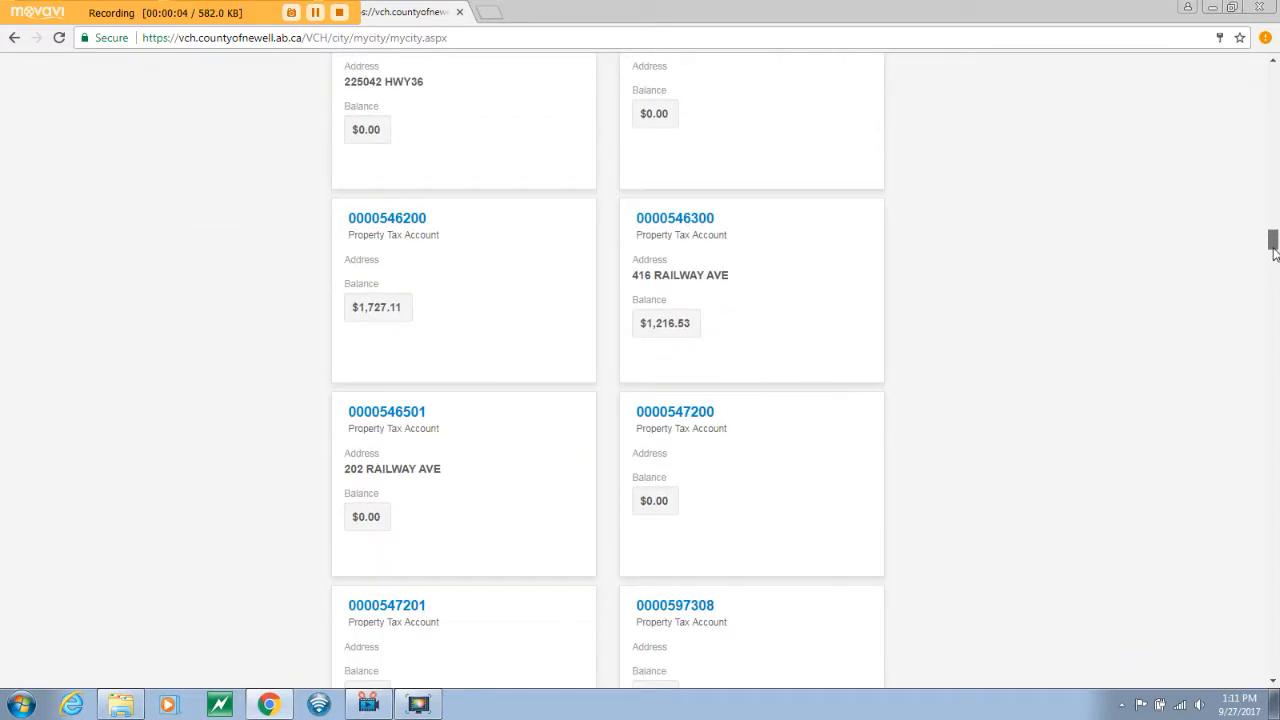
scroll(down, 3)
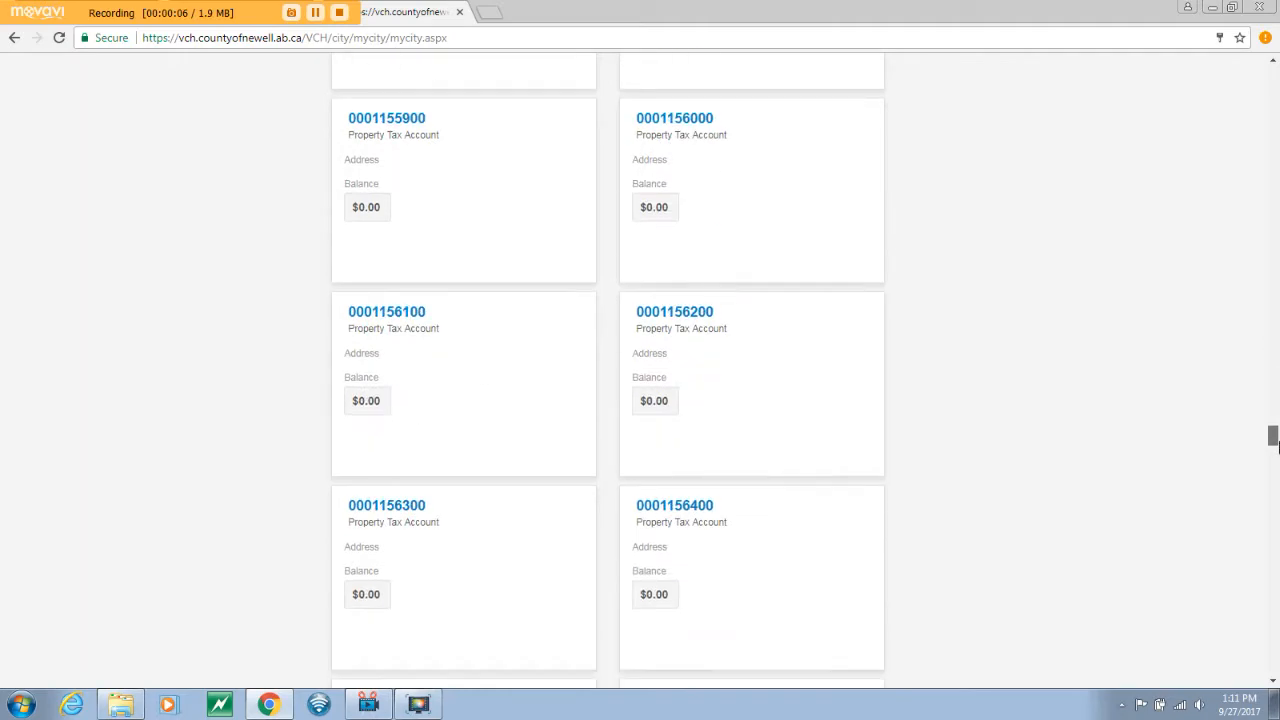
scroll(down, 3)
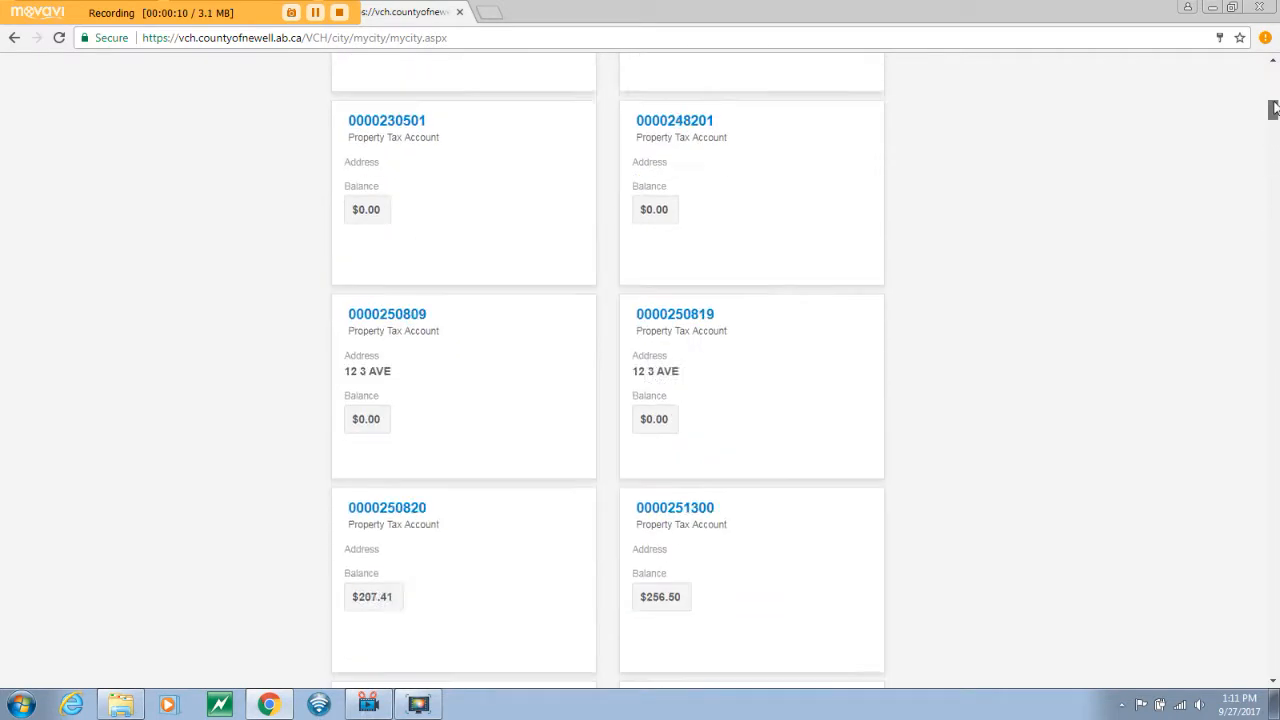
scroll(up, 3)
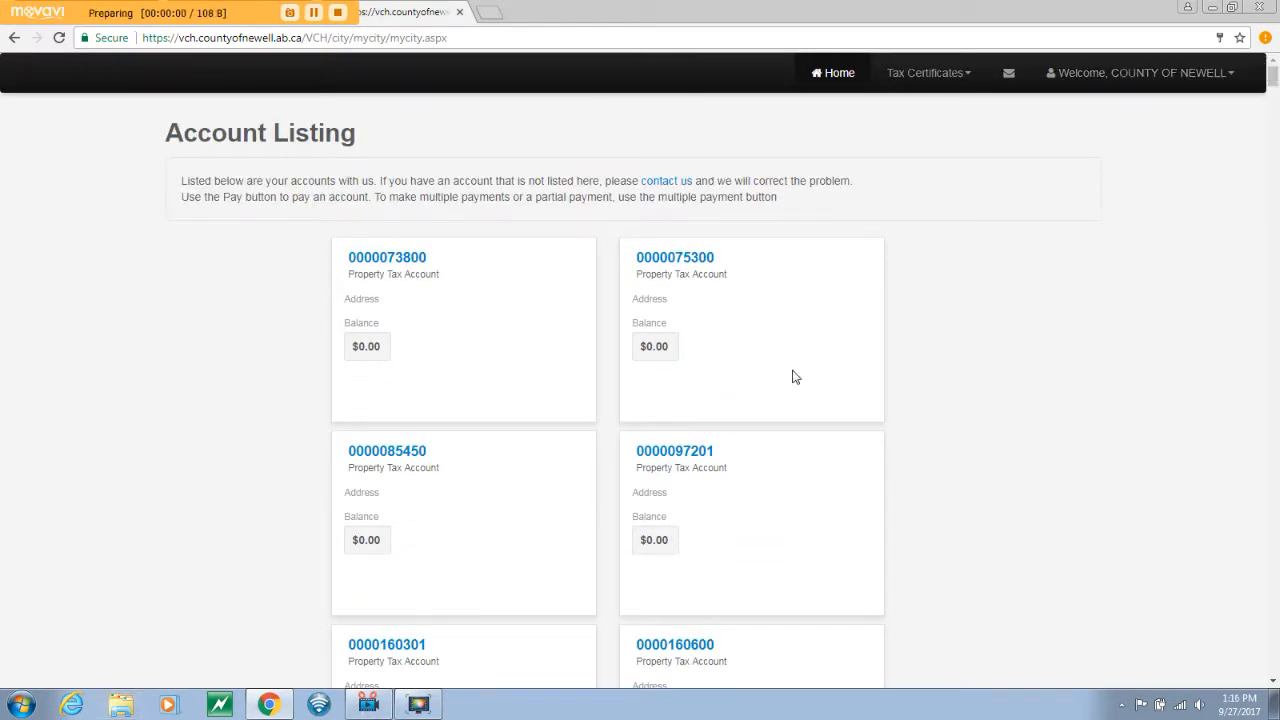
click(386, 256)
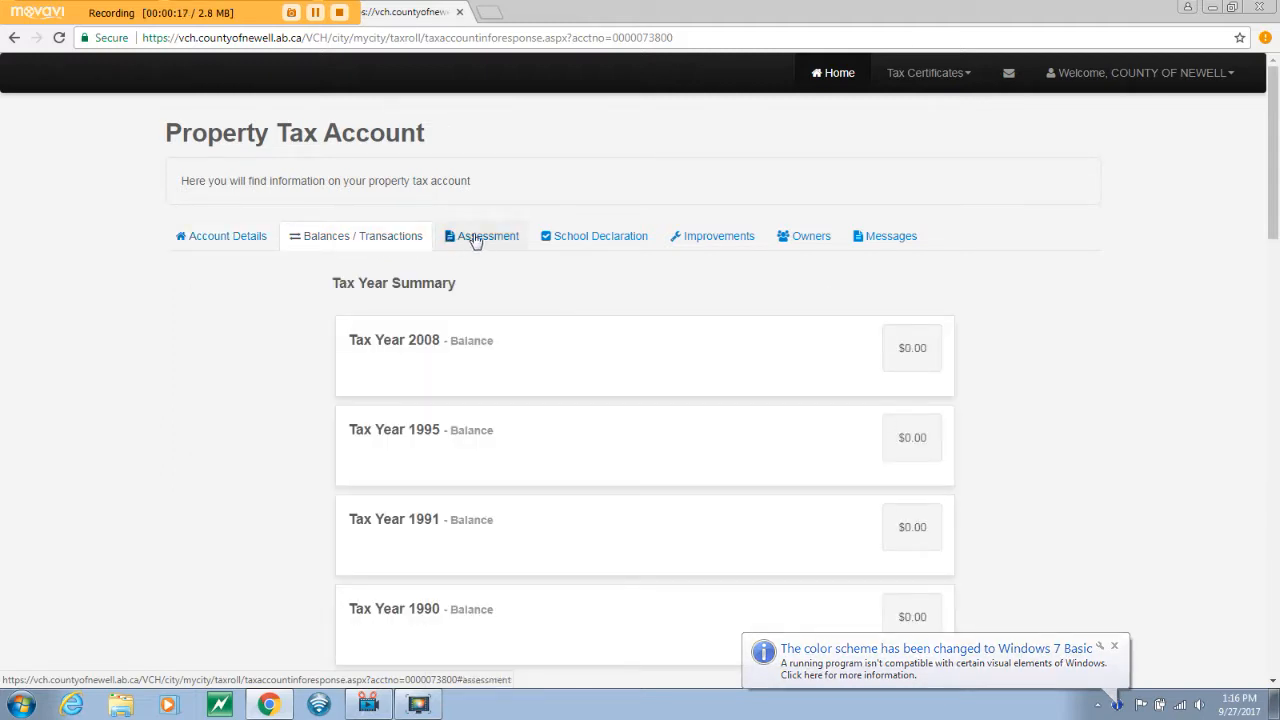
click(488, 236)
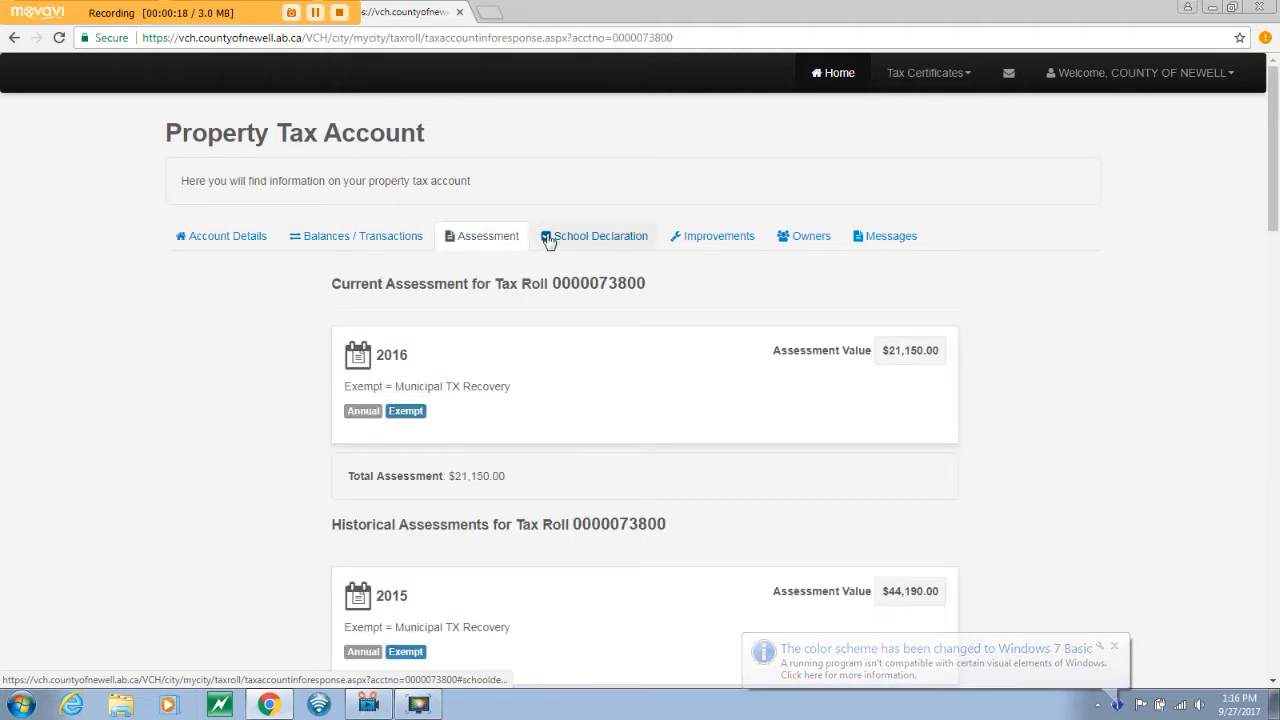
click(600, 236)
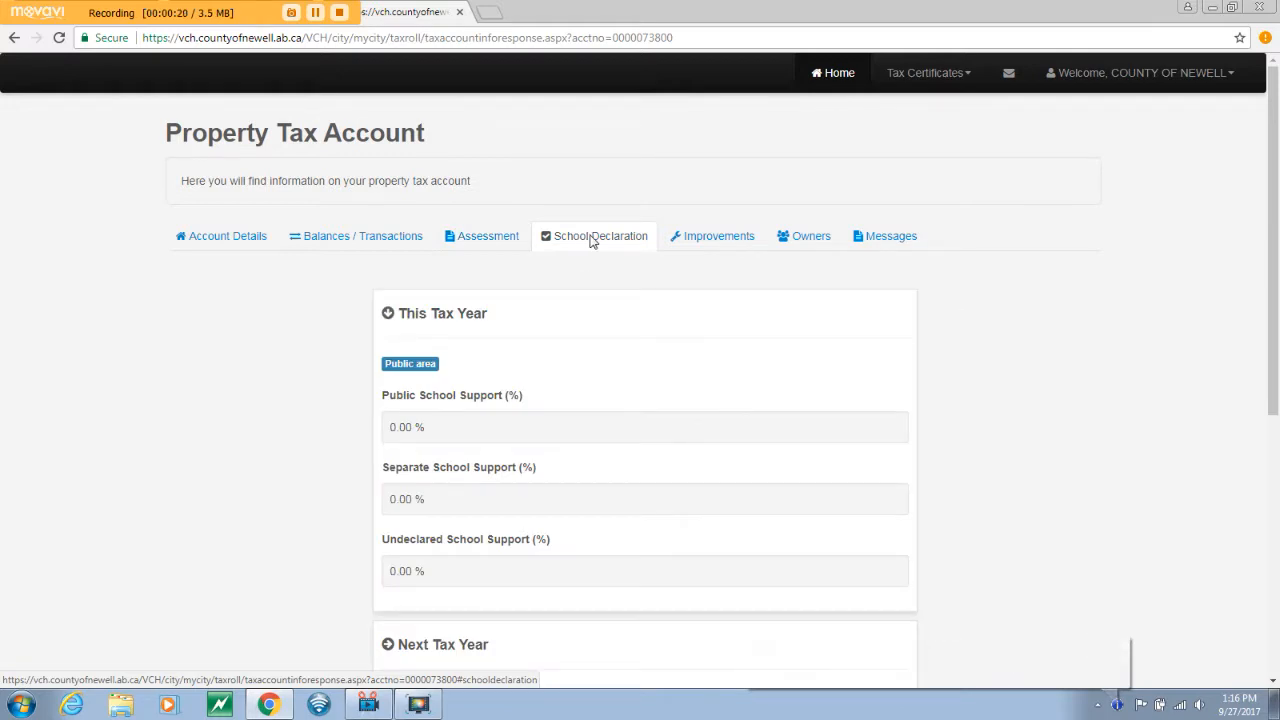
click(718, 236)
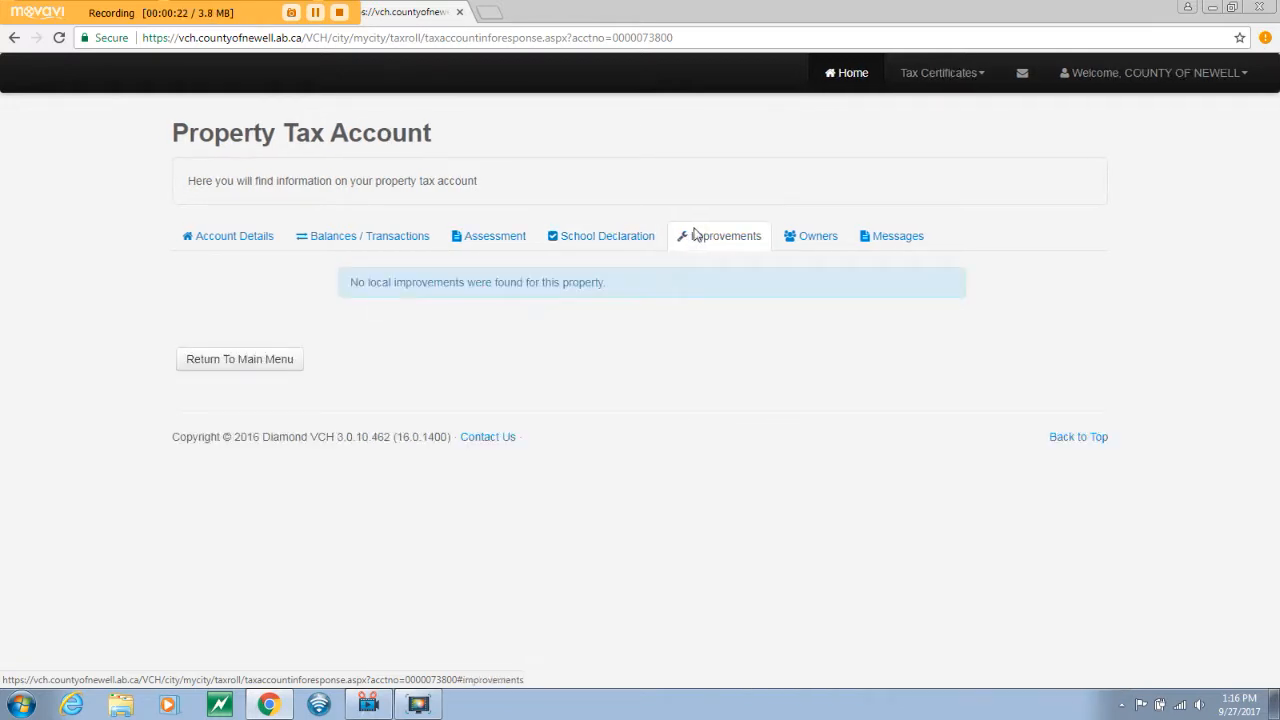
click(812, 236)
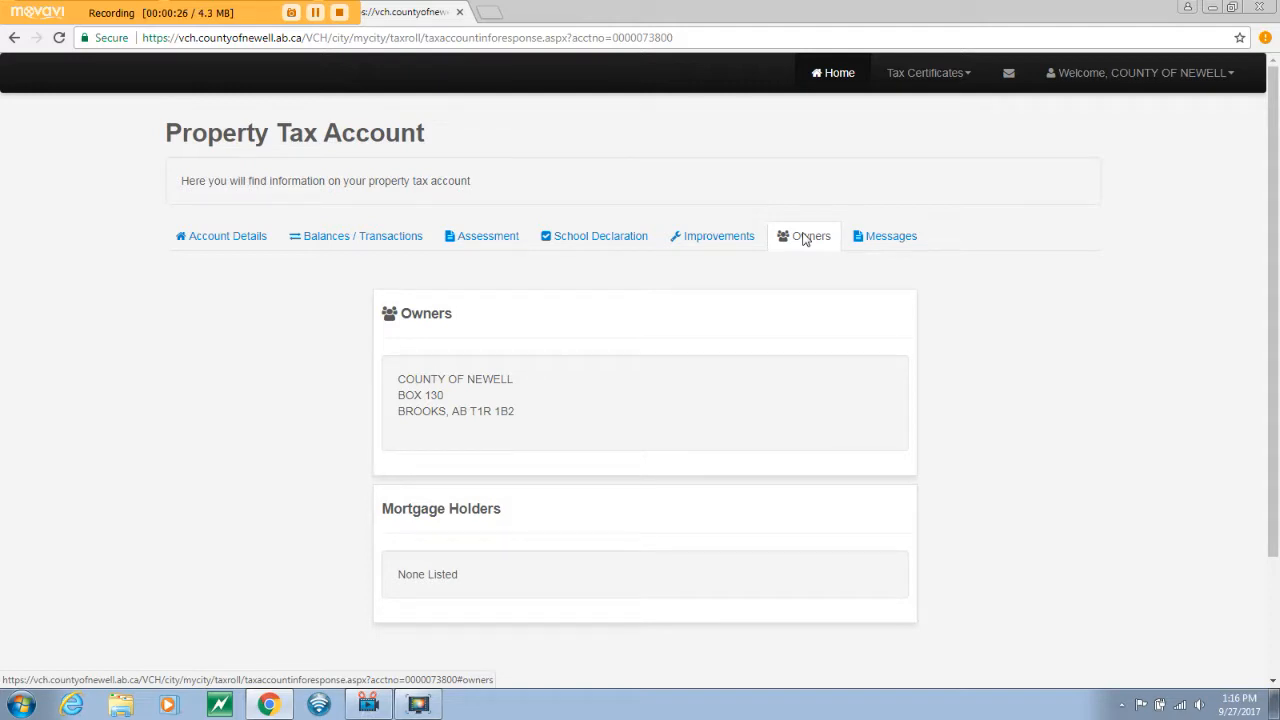
click(838, 72)
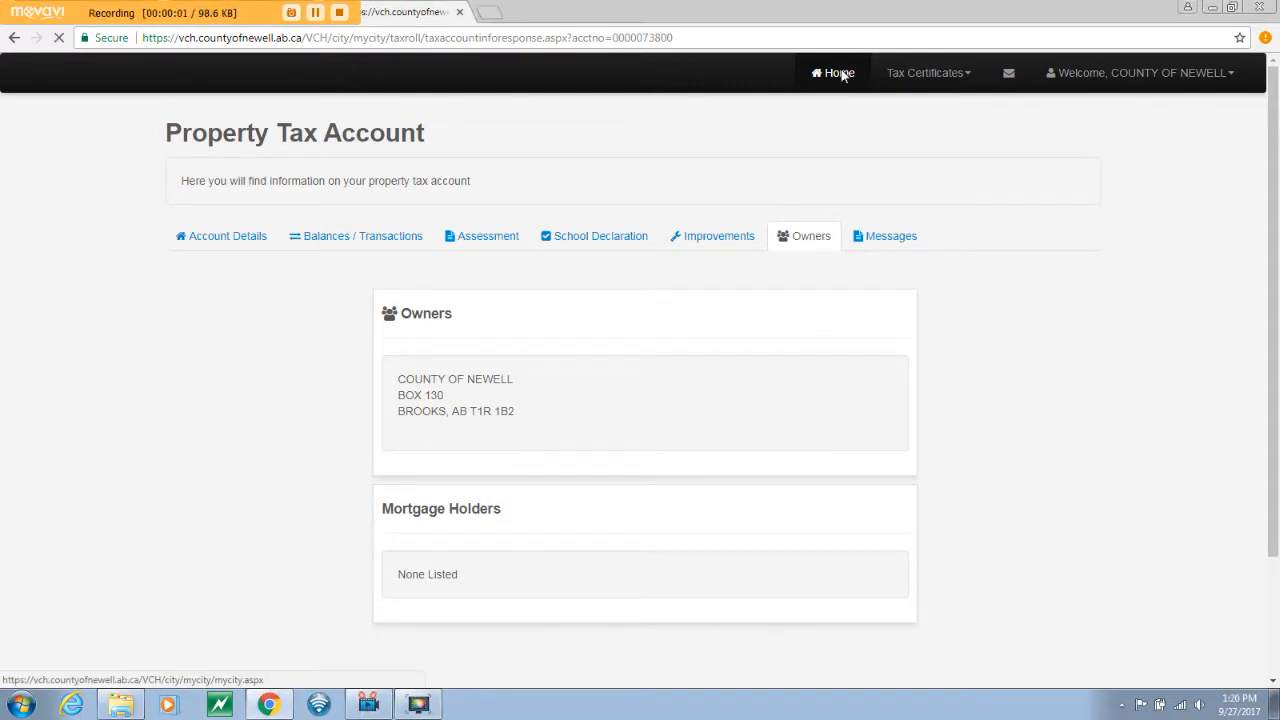
Return to the Account Listing and scroll down to utility account 09100020.00
click(838, 72)
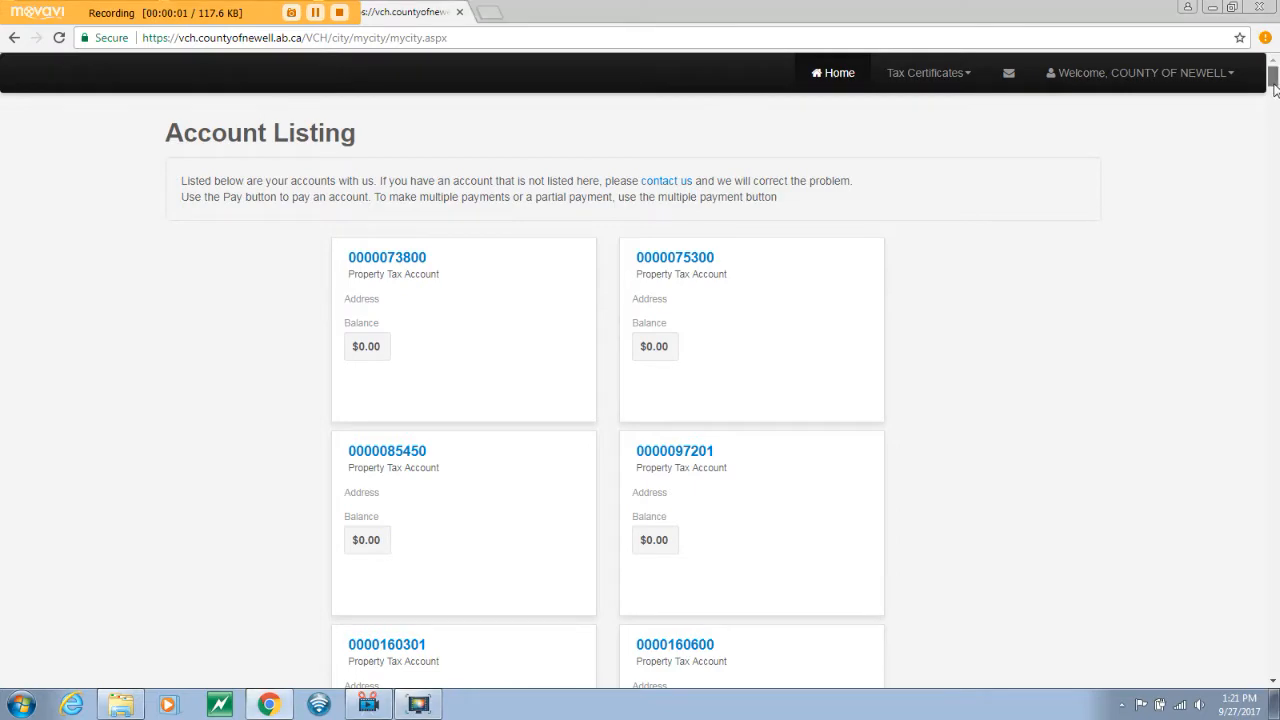
scroll(down, 3)
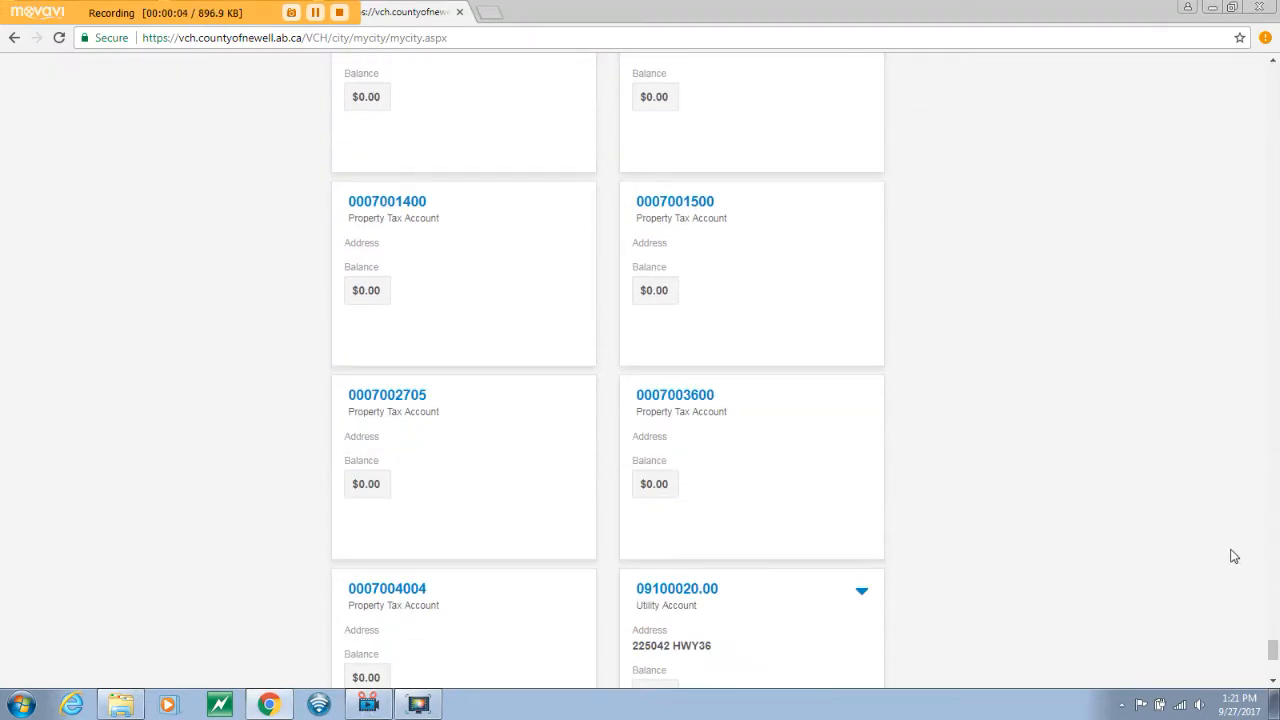
scroll(down, 3)
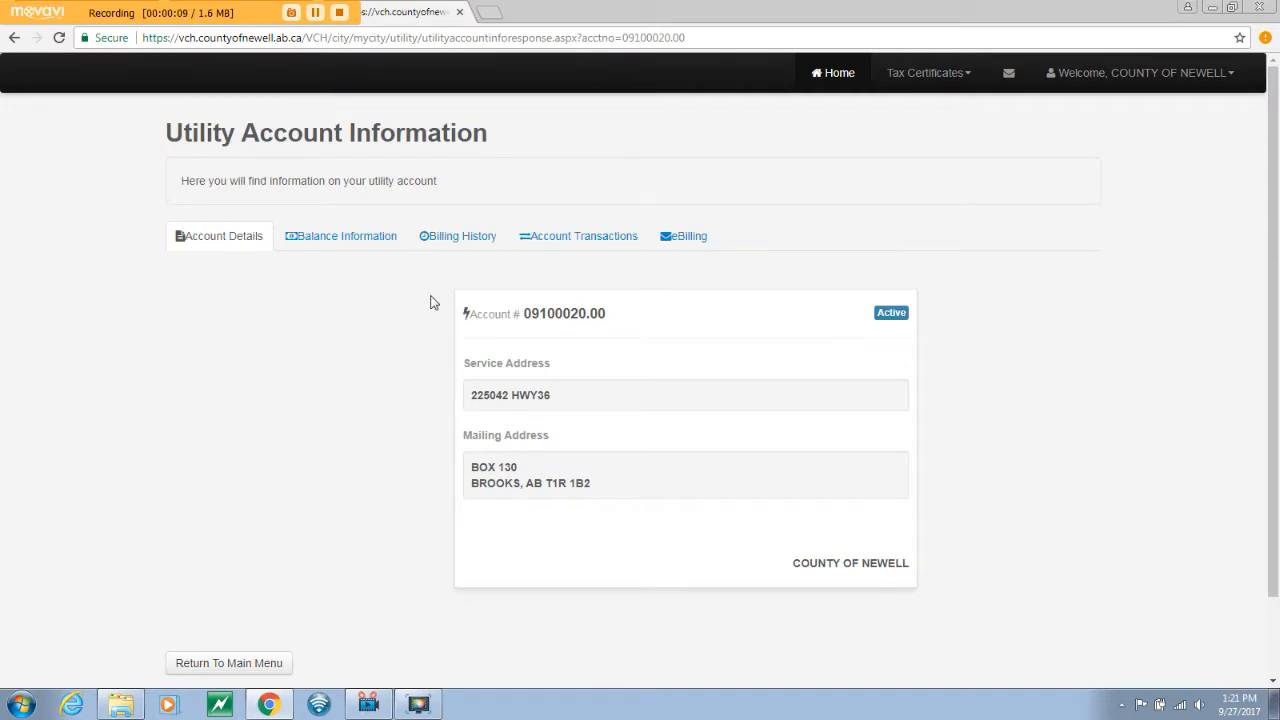
View the utility account's Balance Information, Billing History and Account Transactions, then head home
click(348, 236)
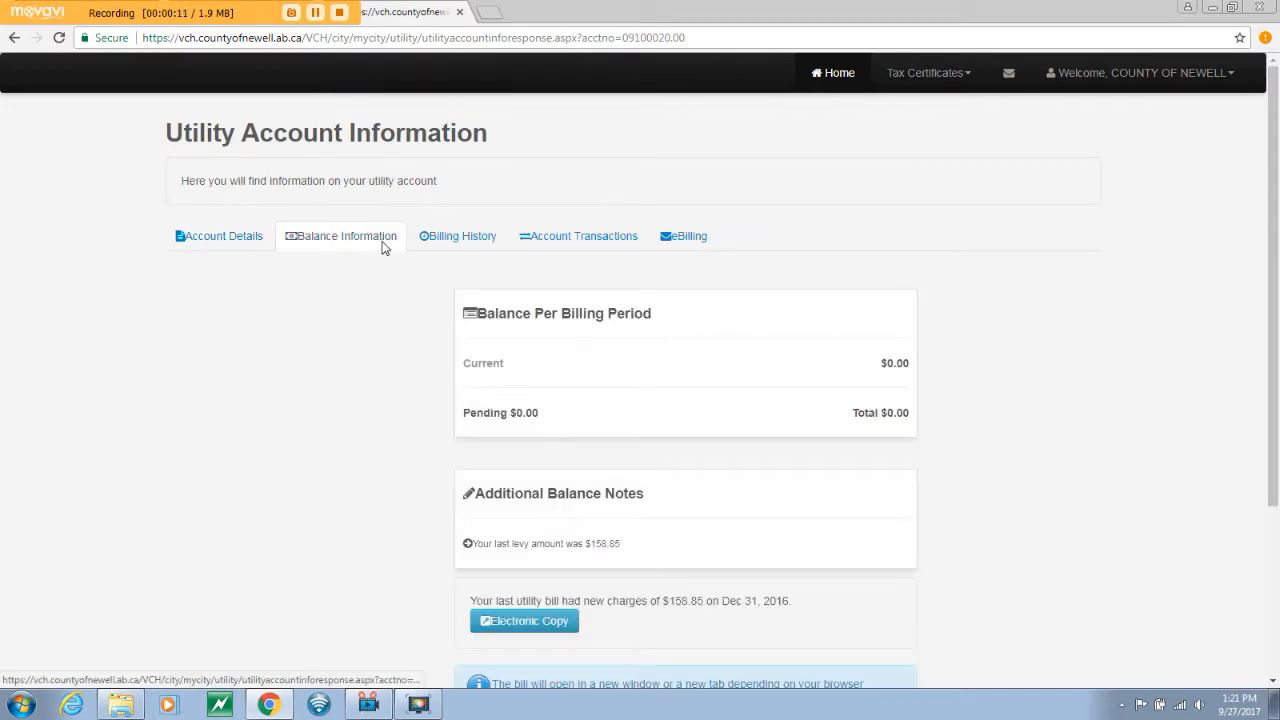
click(462, 236)
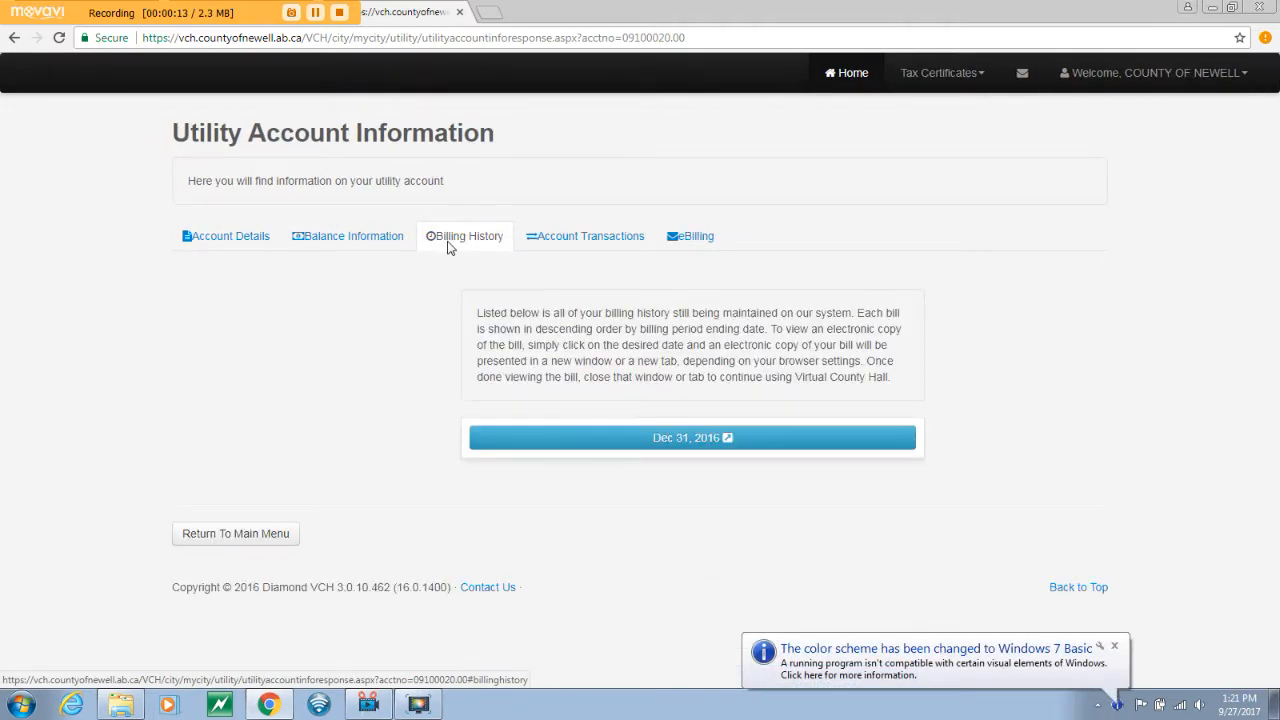
click(590, 236)
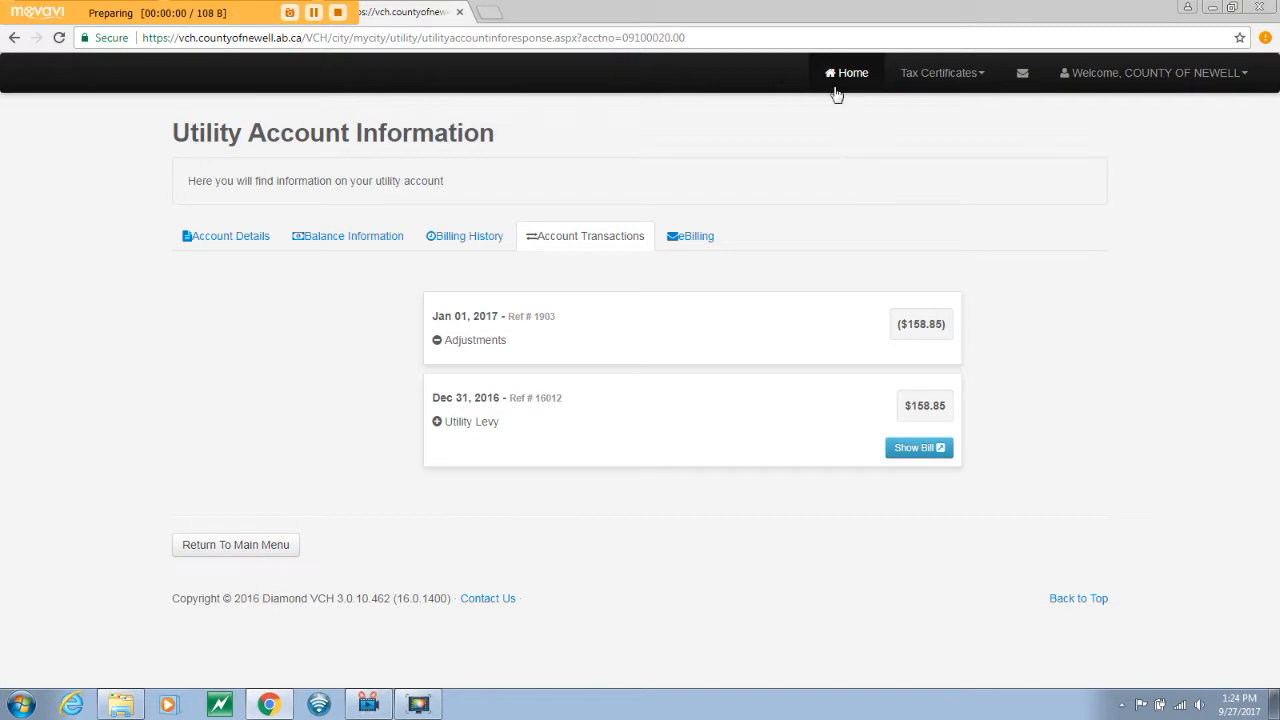
click(852, 72)
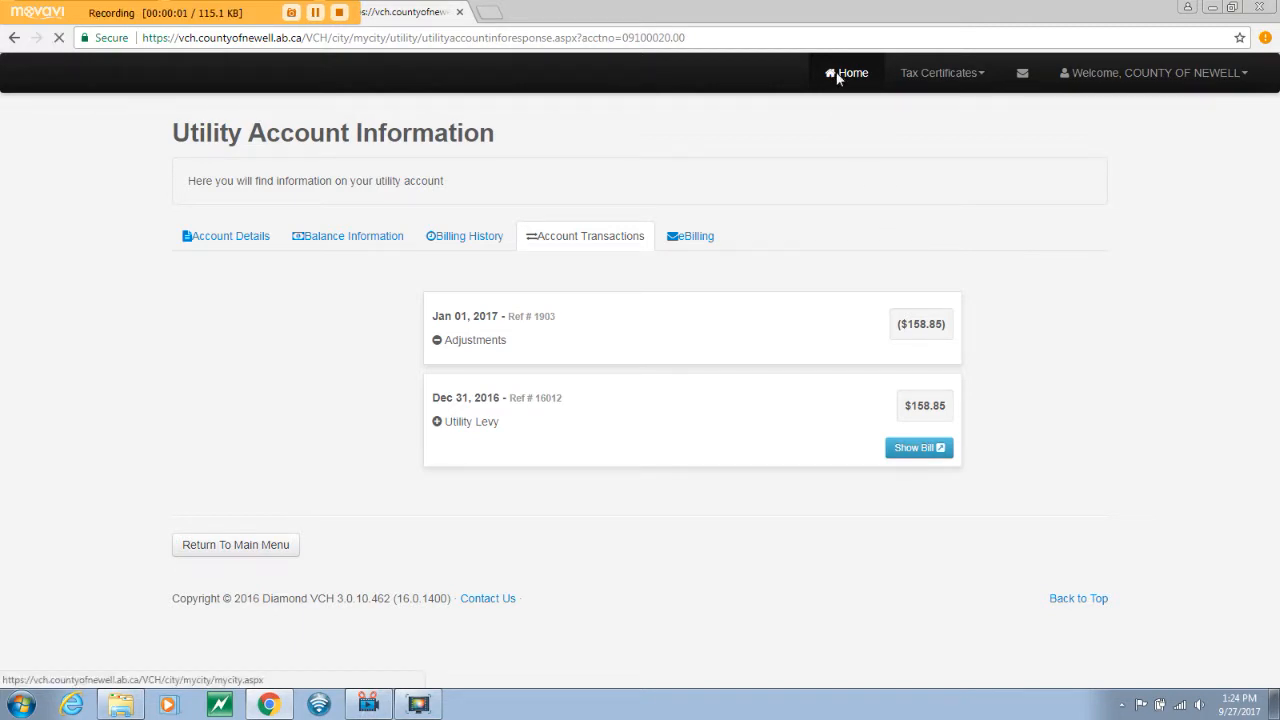
click(852, 72)
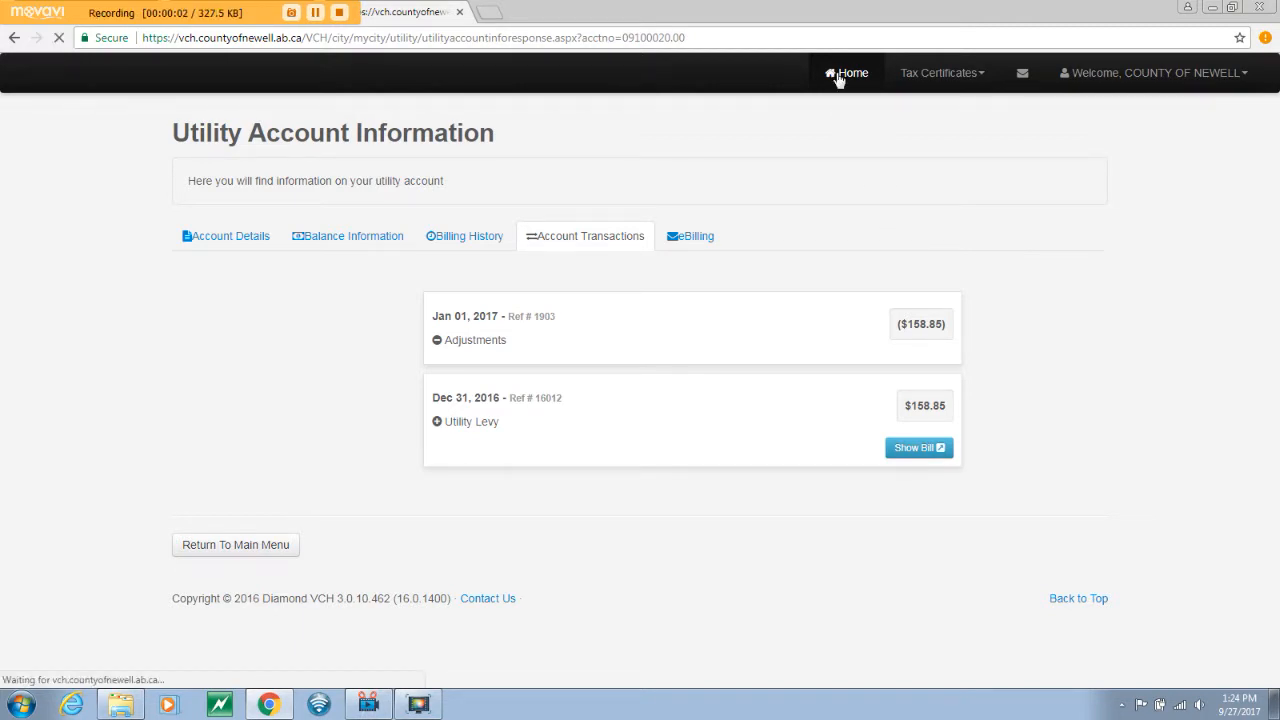
Scroll the Account Listing down to COUN003 at the bottom and back to the top
click(846, 72)
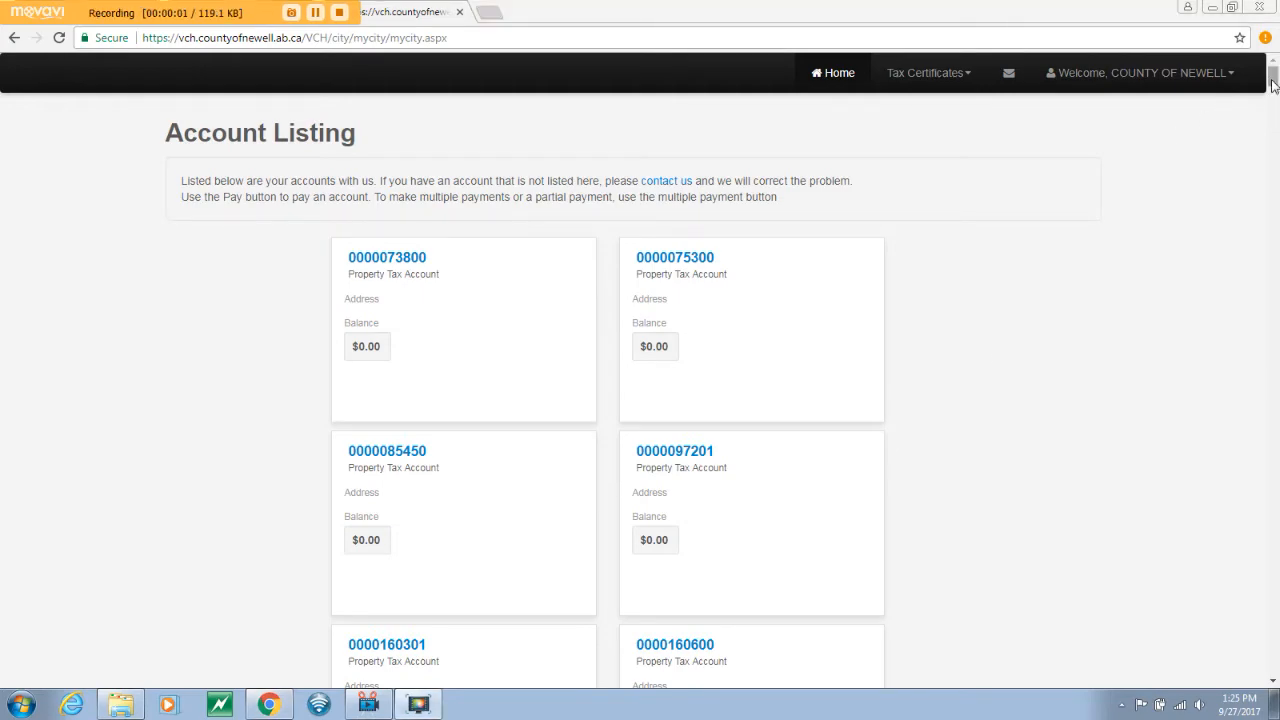
scroll(down, 3)
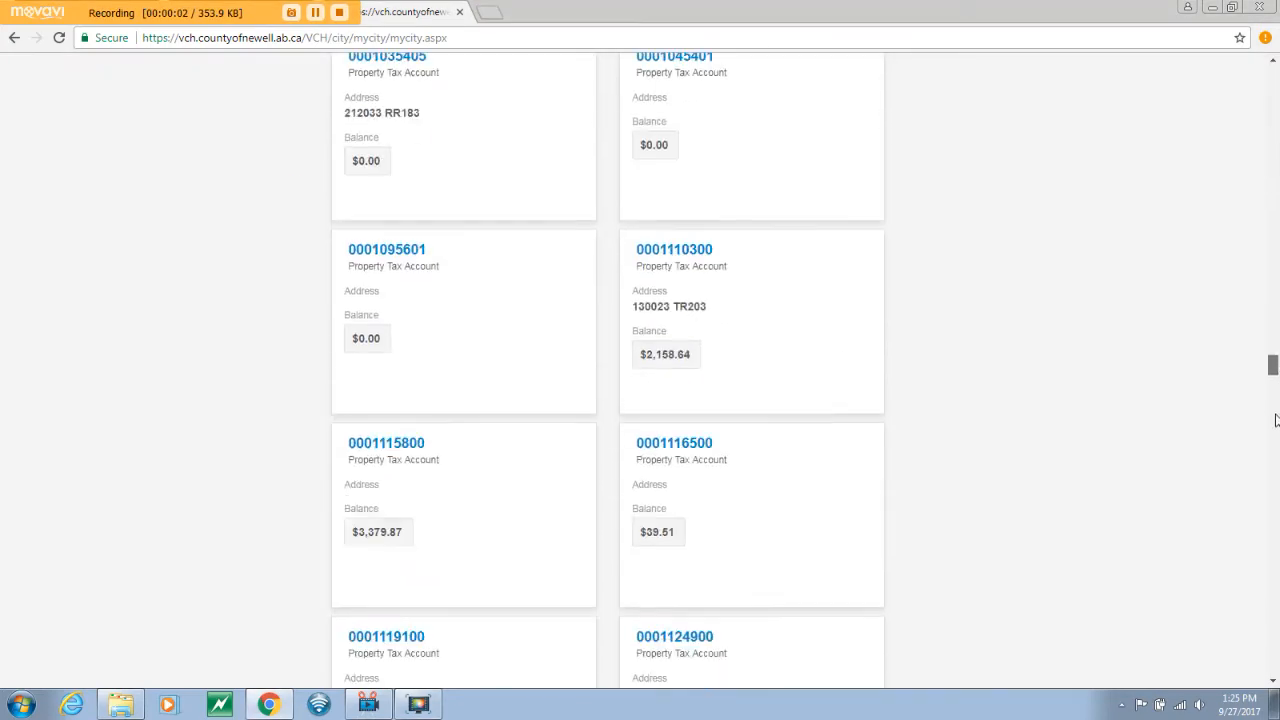
scroll(down, 3)
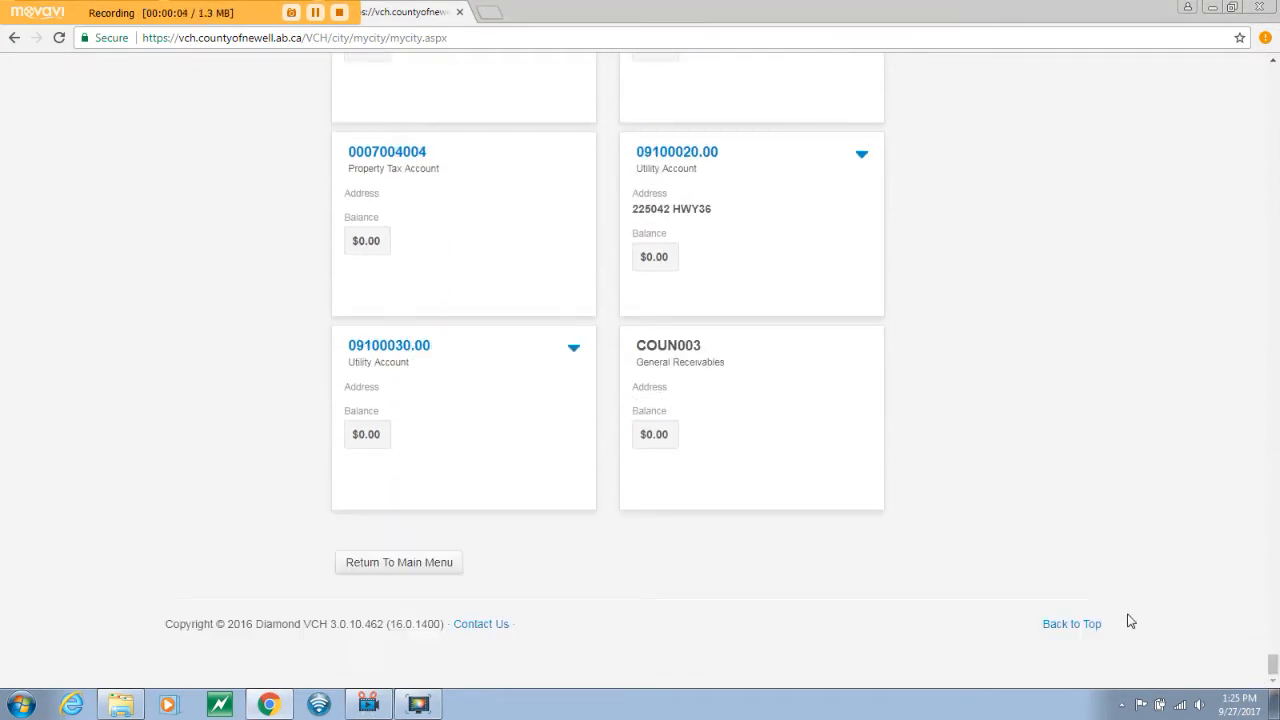
mouse_move(812, 416)
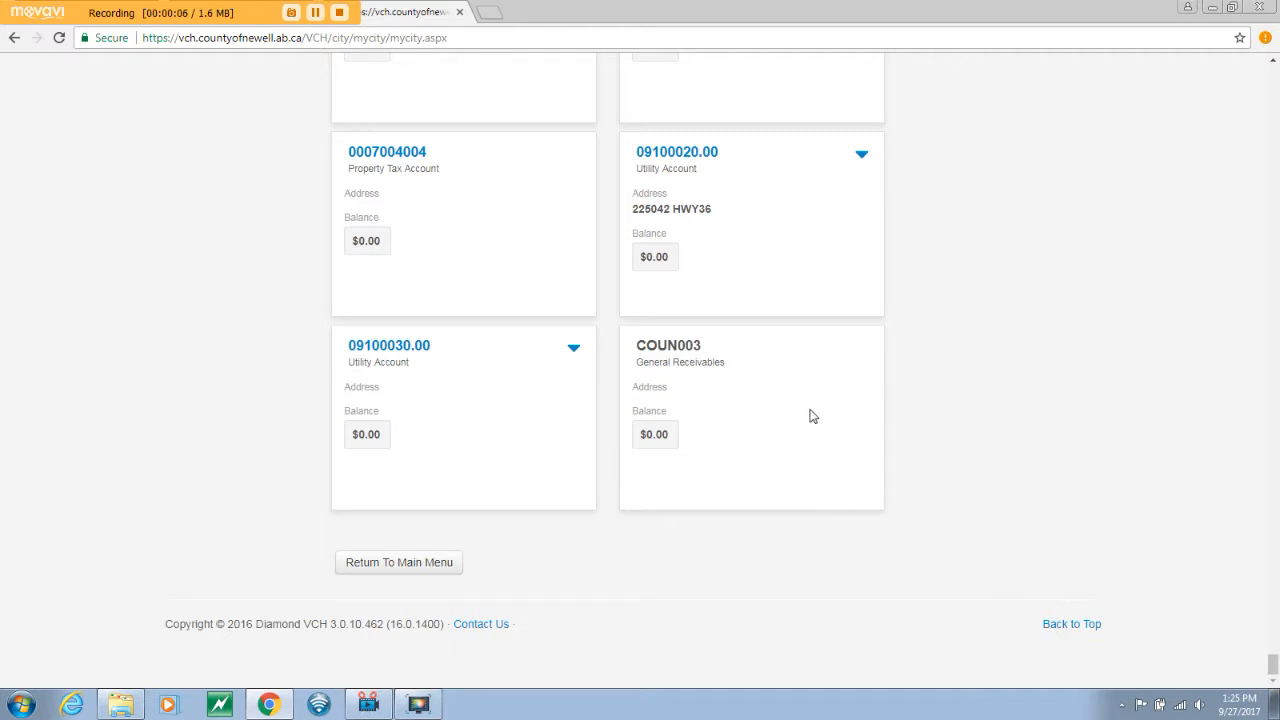
mouse_move(744, 350)
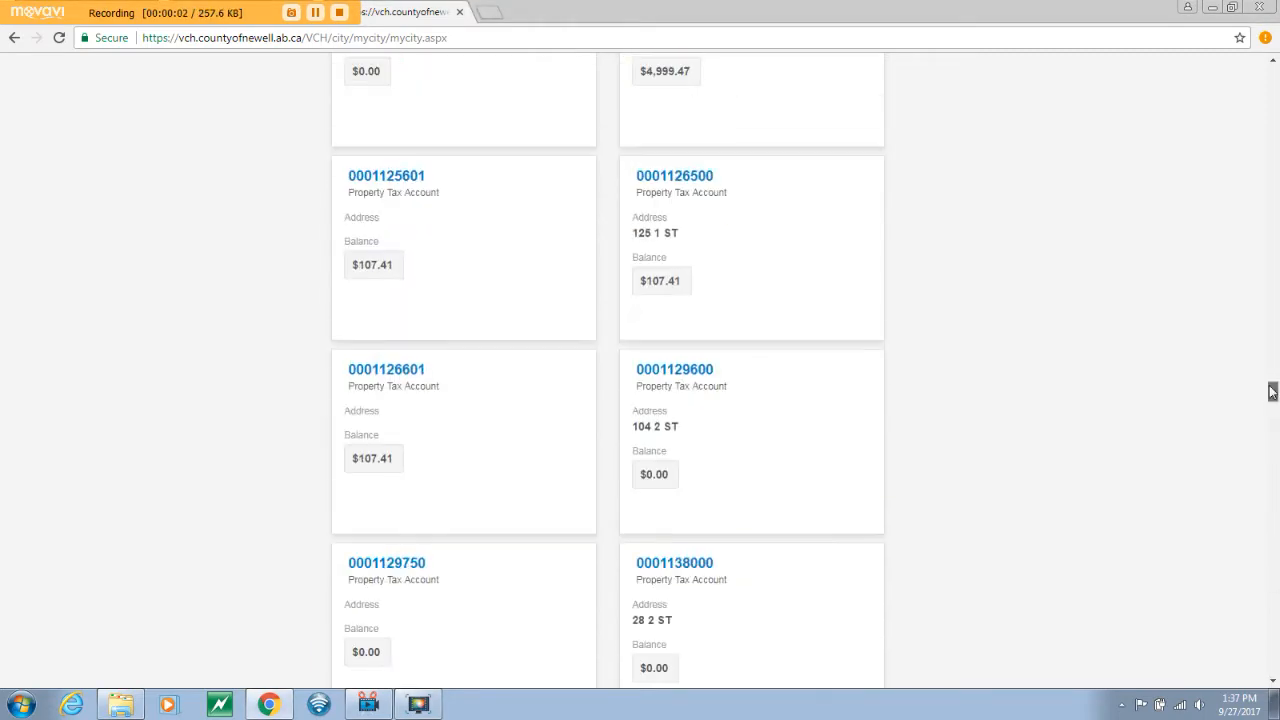
scroll(up, 3)
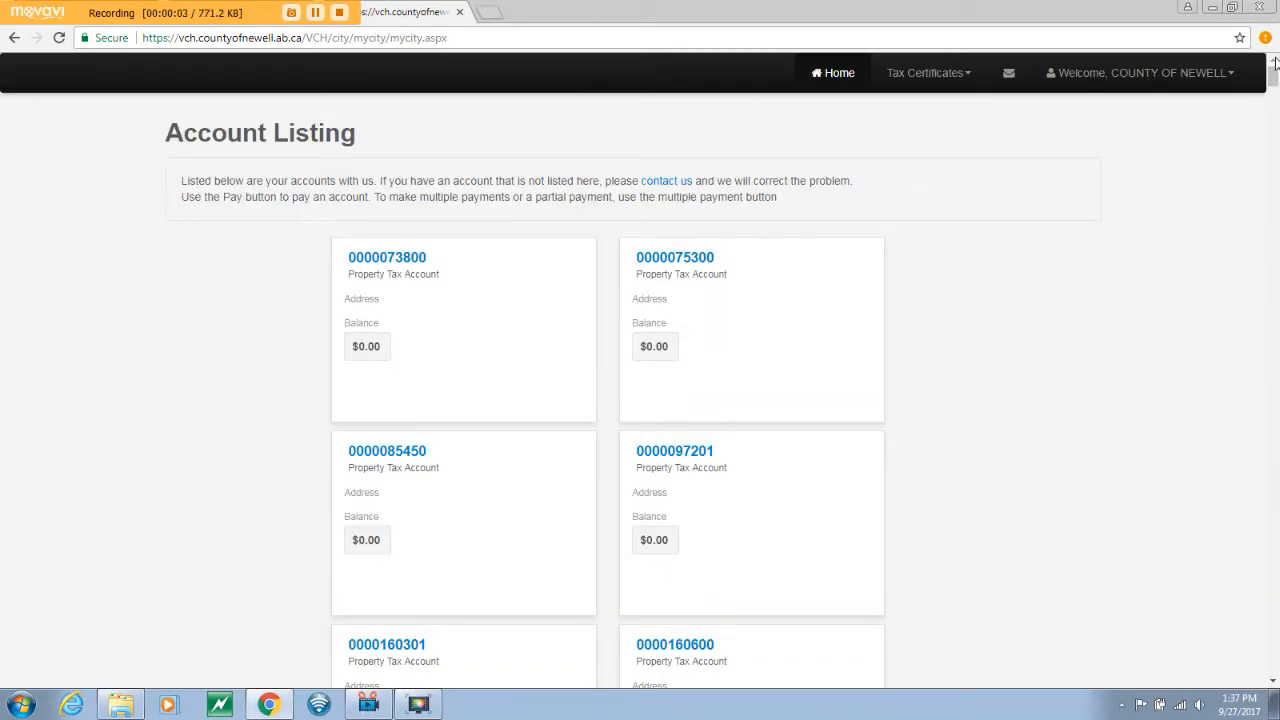
mouse_move(968, 144)
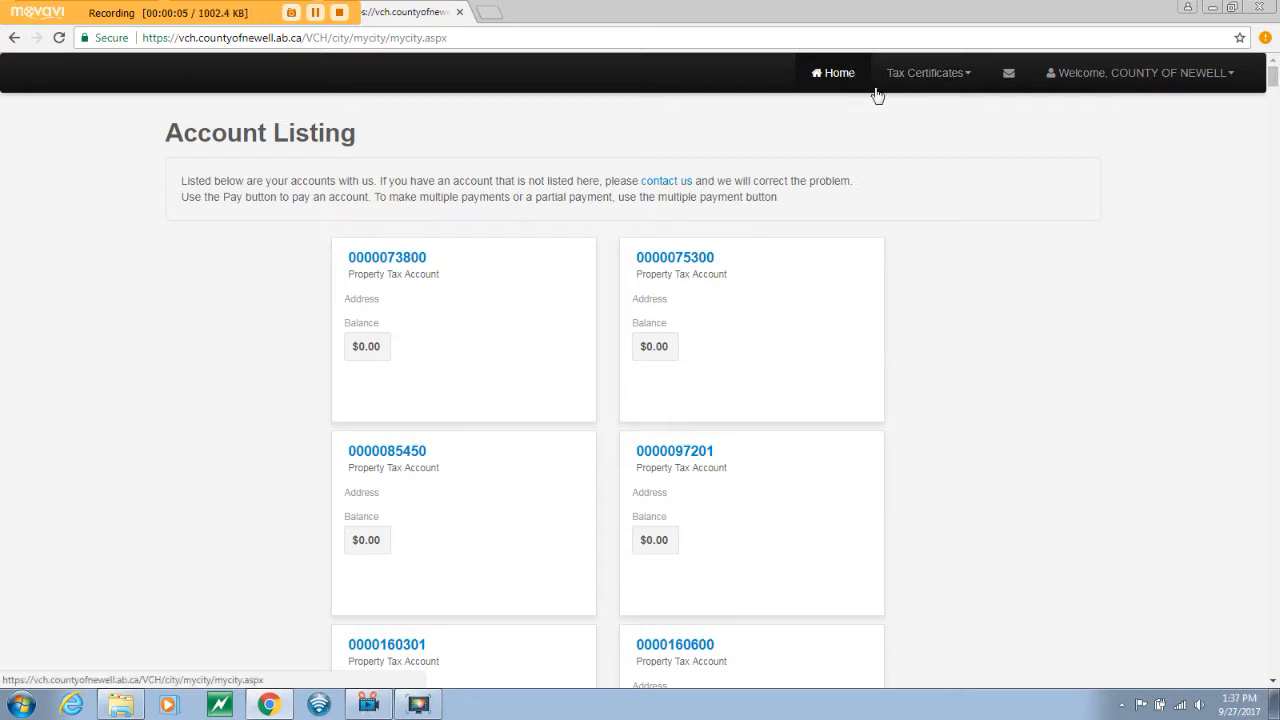
mouse_move(1008, 72)
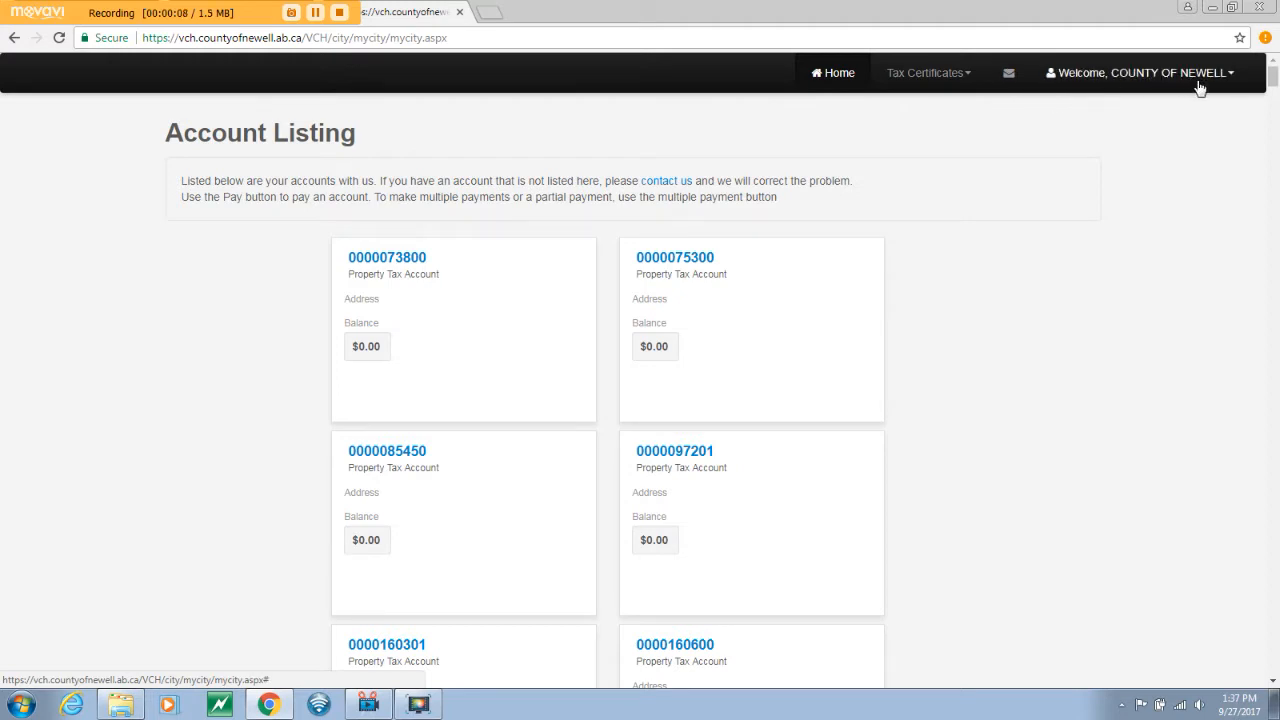
Show the 'Welcome, COUNTY OF NEWELL' profile menu with edit profile, password, inbox, paperless and sign out
click(1140, 72)
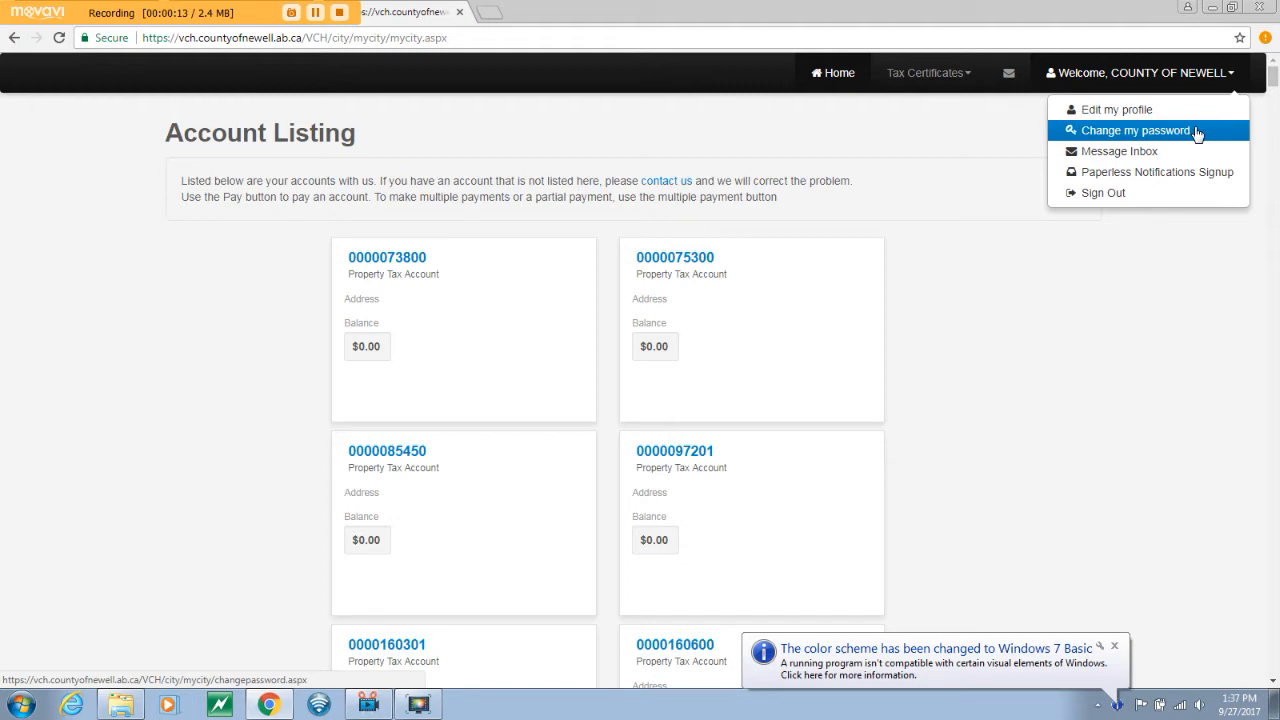
mouse_move(1118, 152)
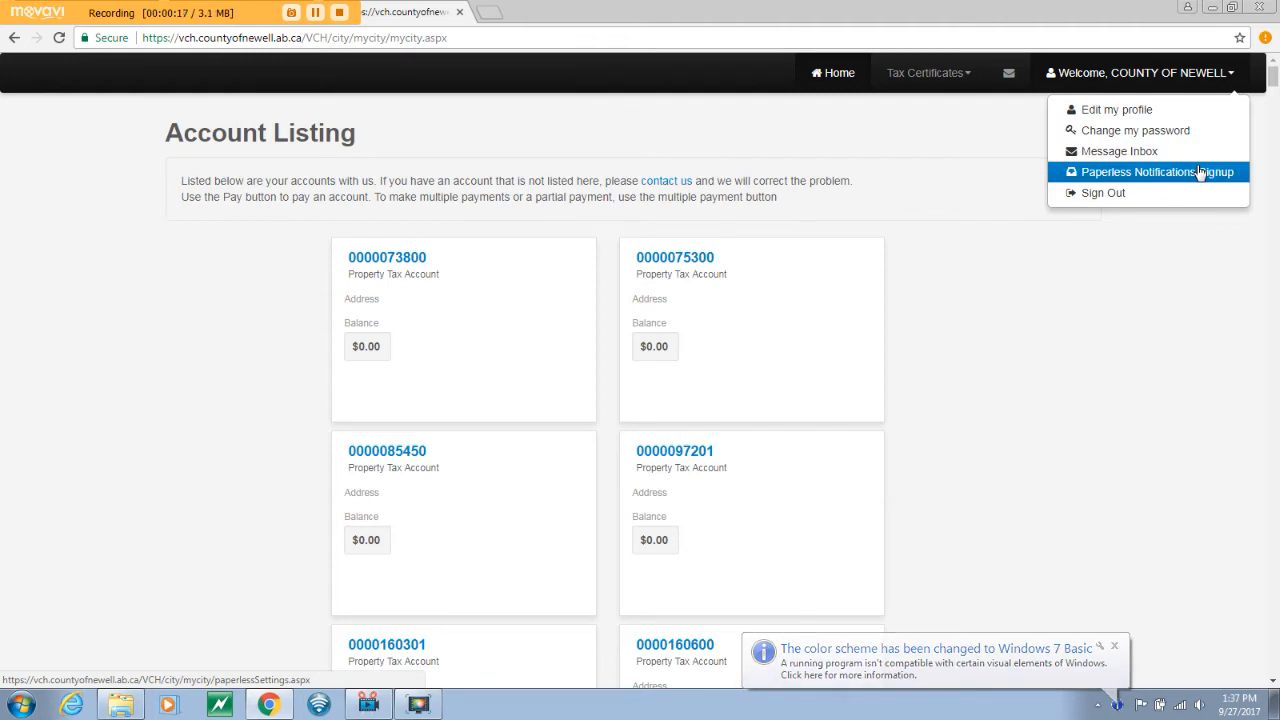
mouse_move(1200, 232)
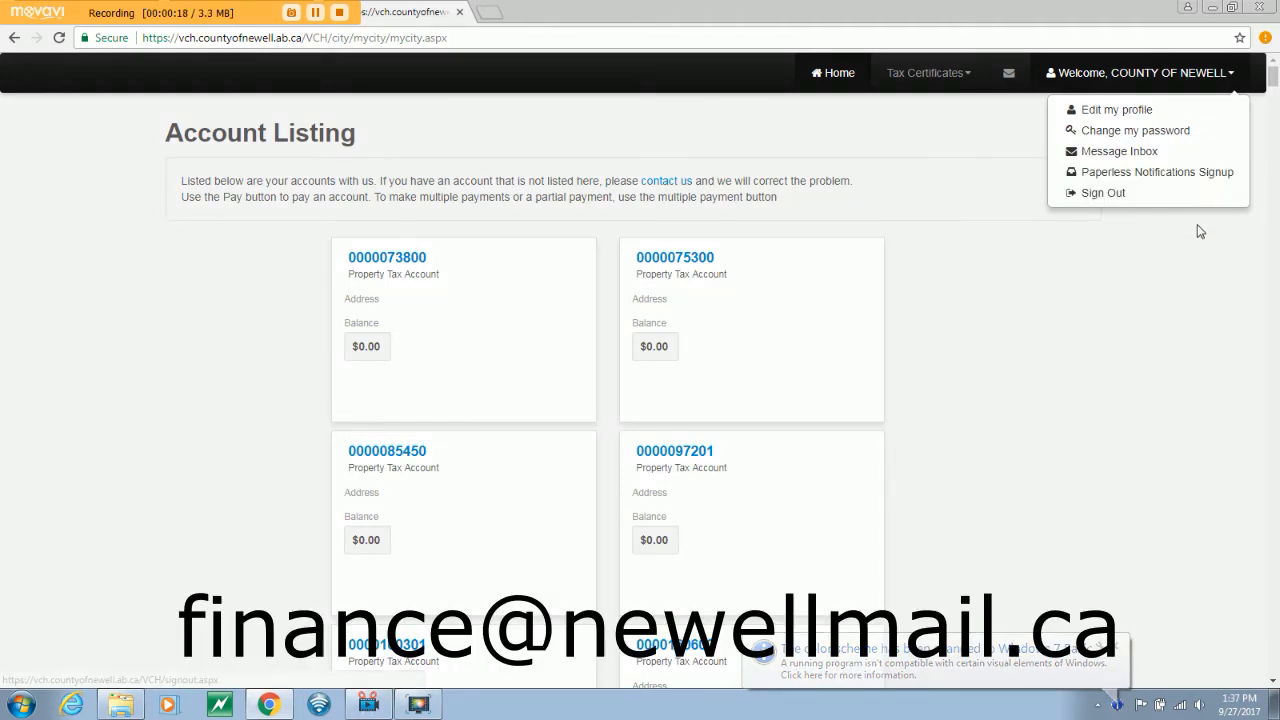